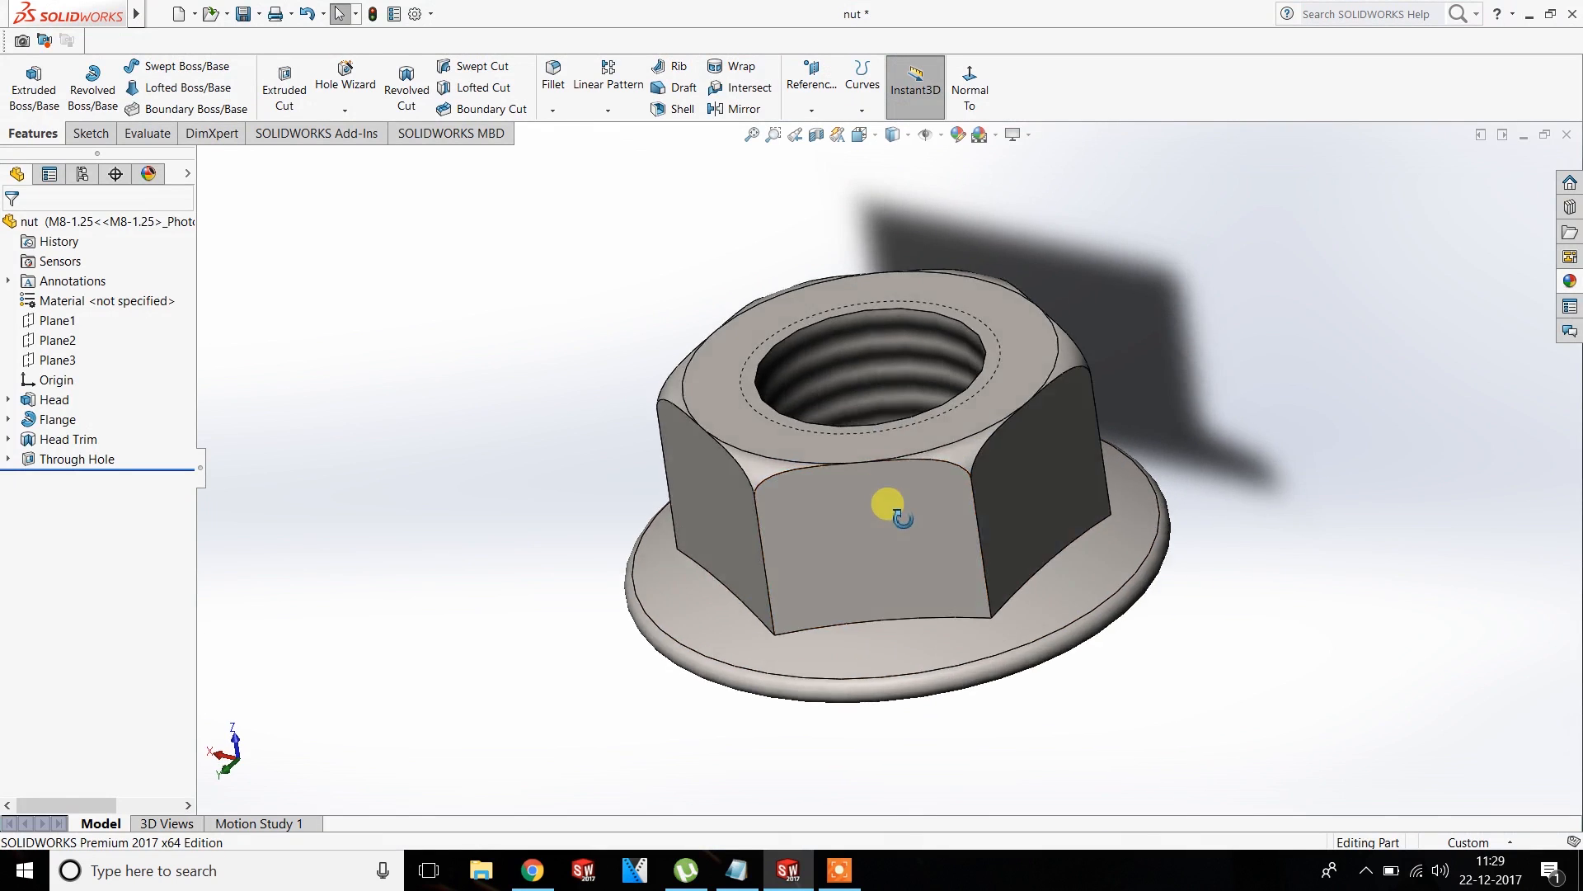
Rotate the nut and try enabling RealView Graphics from the view display options
{"action": "left_click_drag", "start_coordinate": [889, 505], "coordinate": [853, 475]}
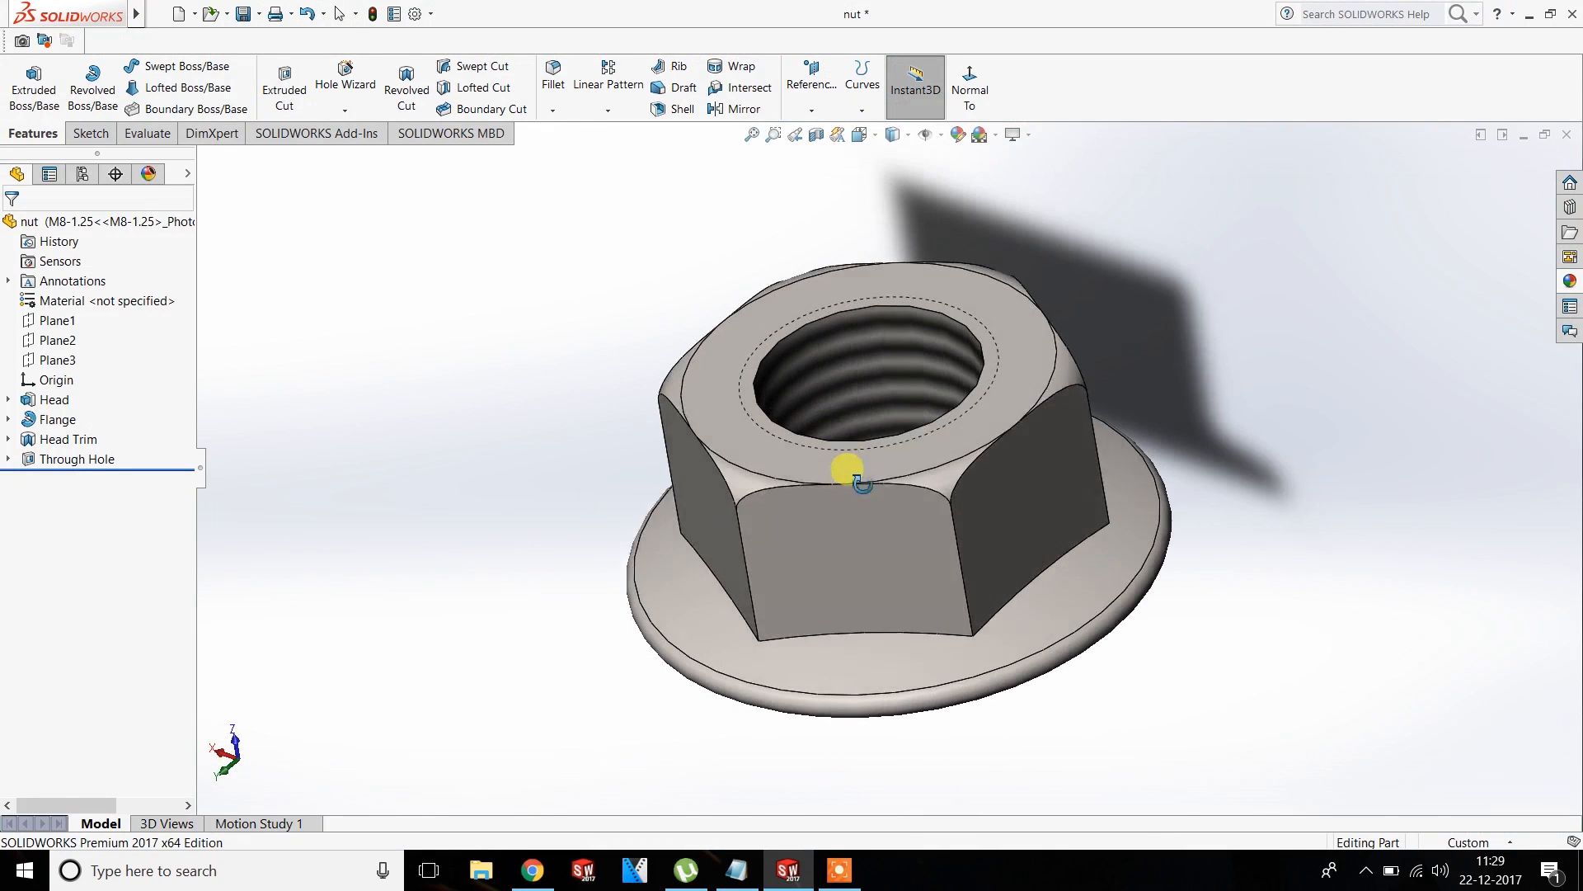
{"action": "left_click_drag", "start_coordinate": [847, 469], "coordinate": [949, 469]}
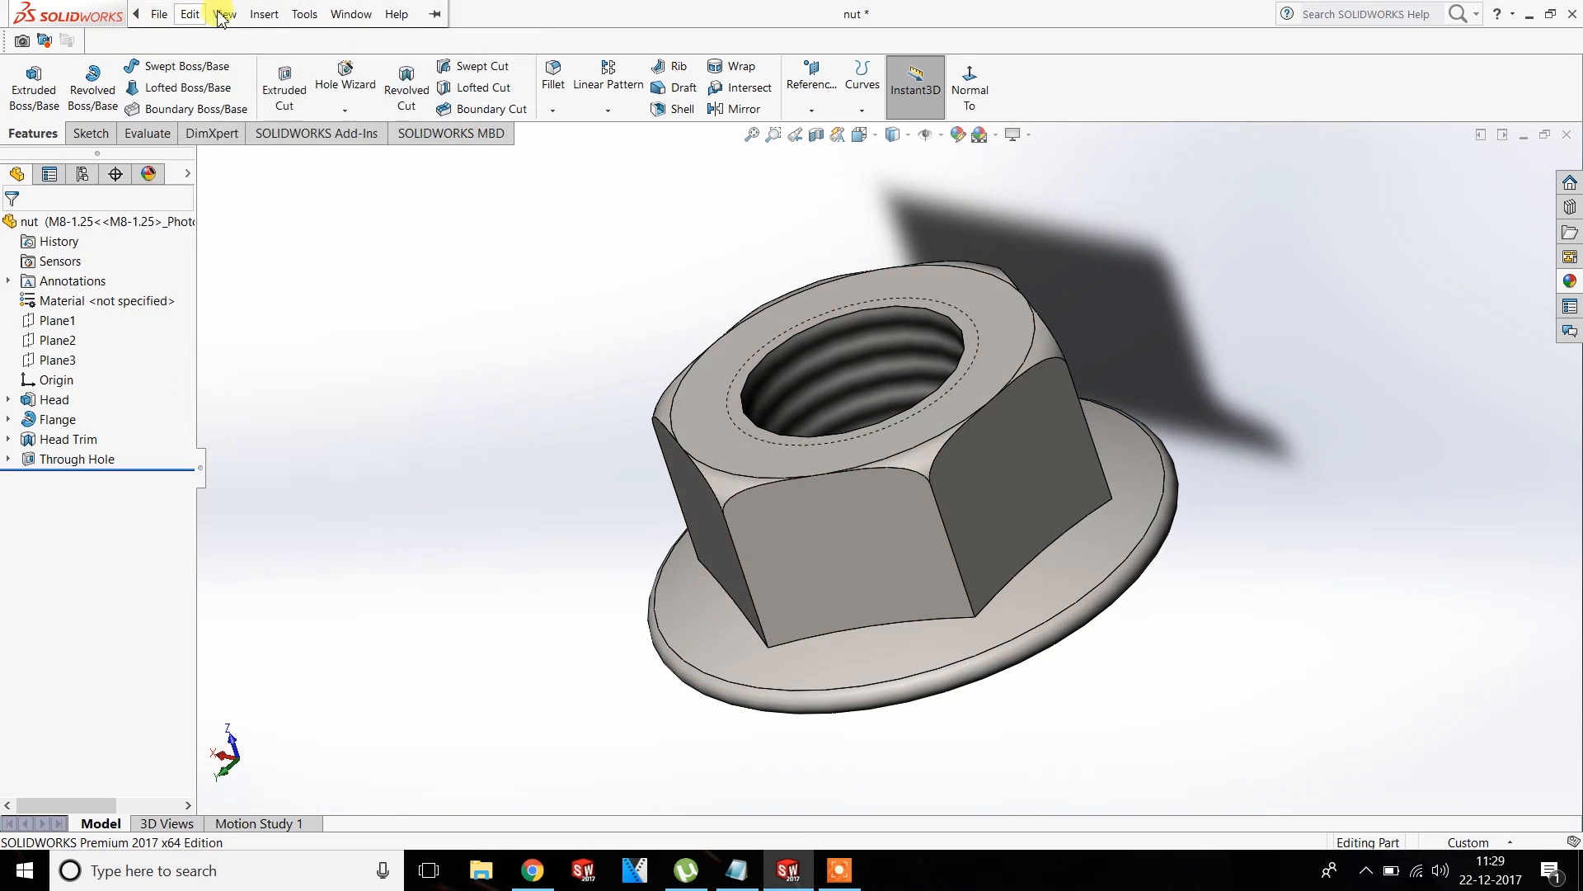
{"action": "left_click", "coordinate": [223, 14]}
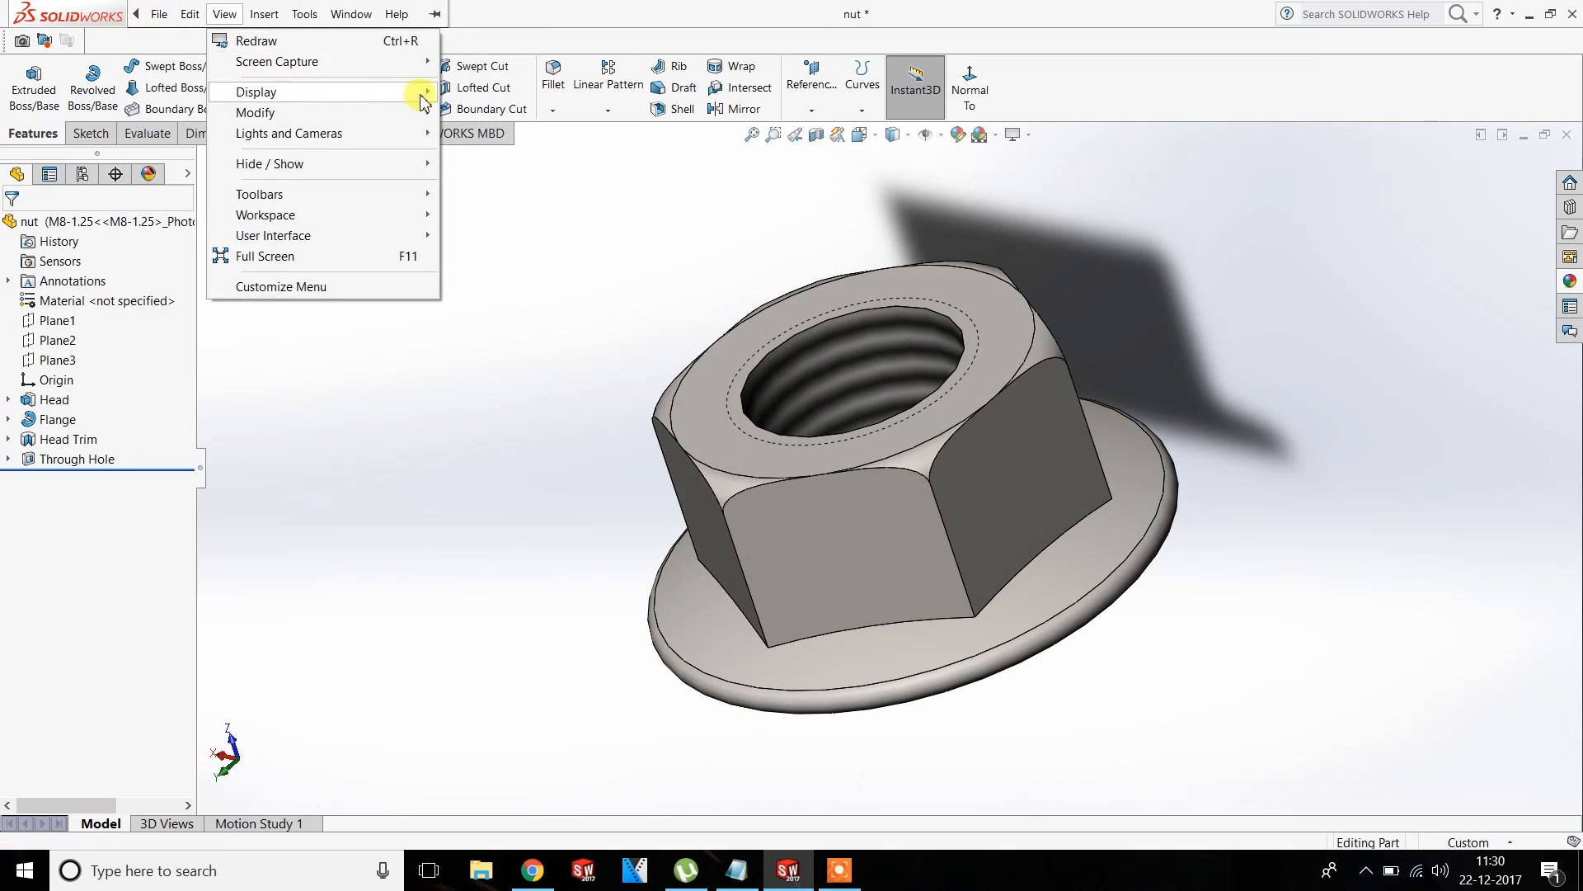
{"action": "left_click", "coordinate": [259, 91]}
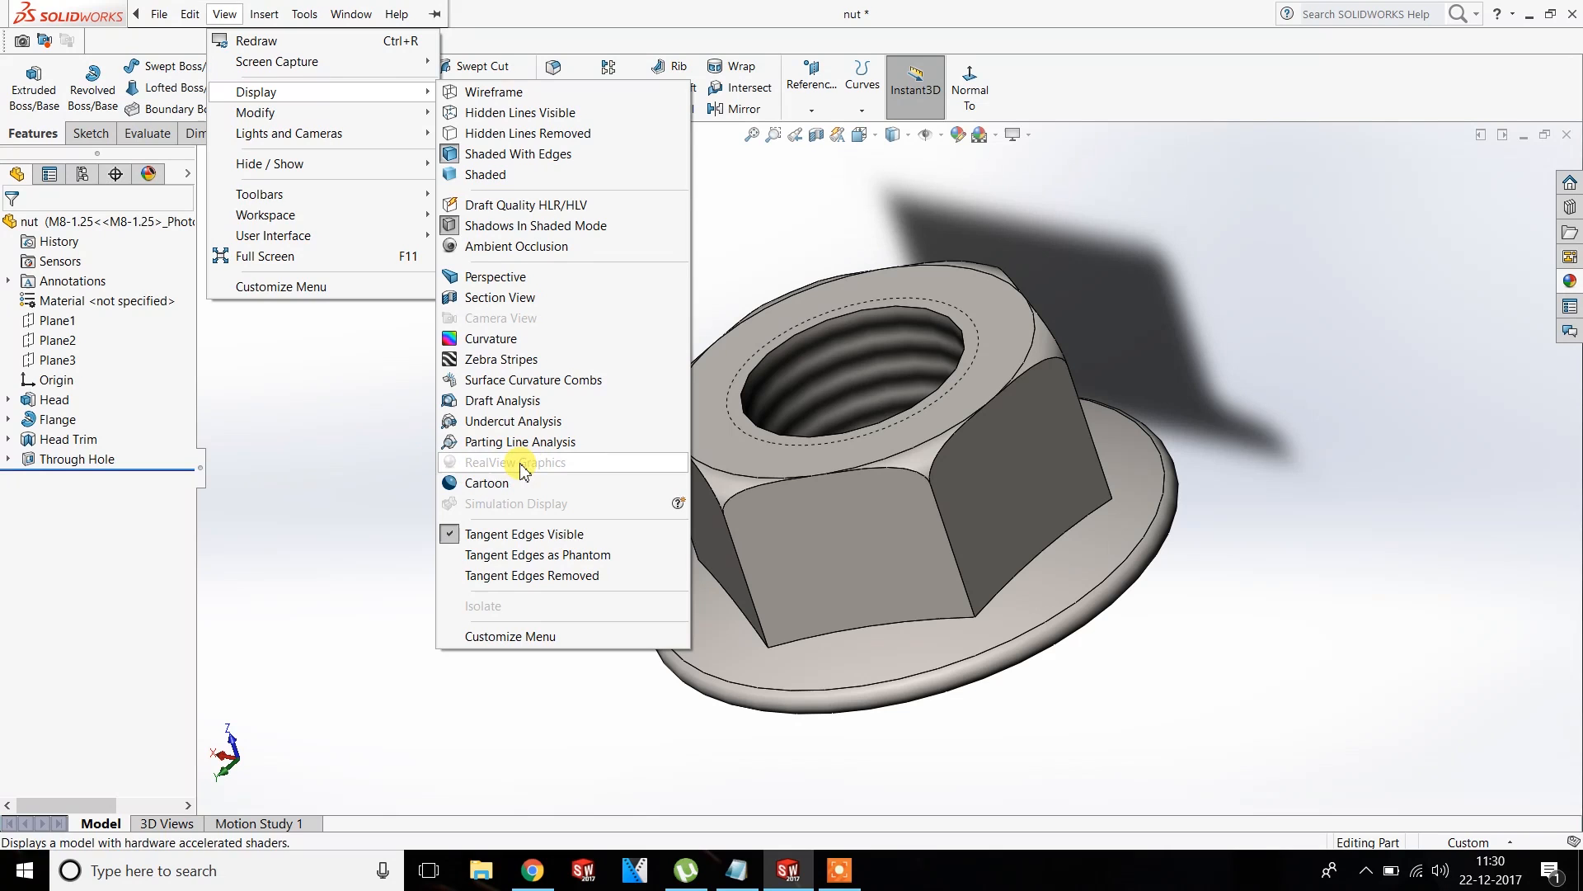
{"action": "left_click", "coordinate": [523, 462]}
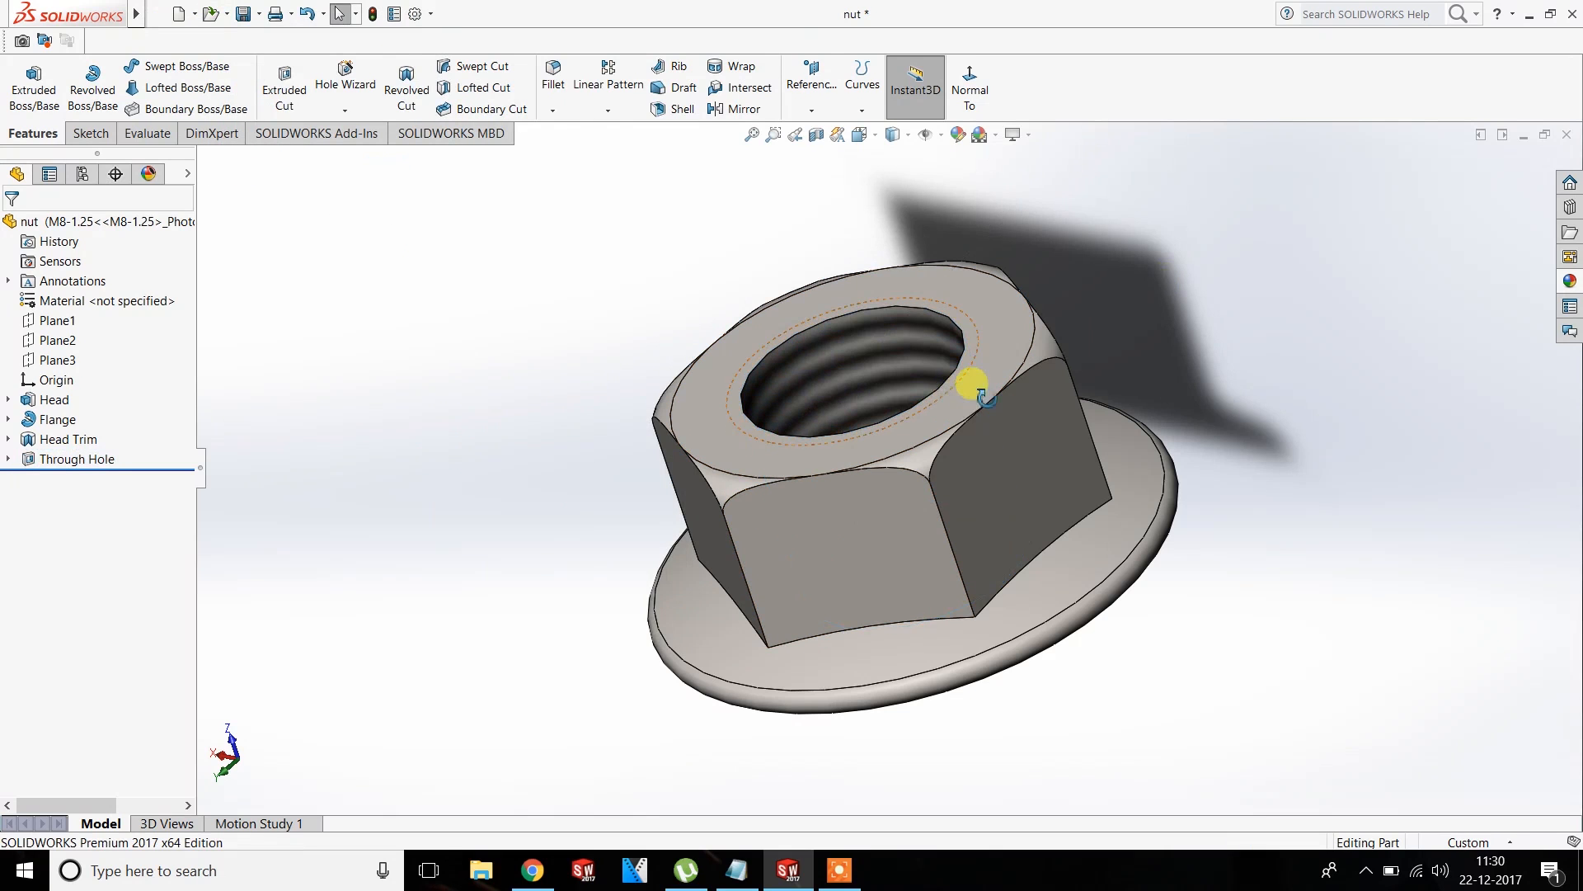
{"action": "left_click_drag", "start_coordinate": [970, 388], "coordinate": [960, 399]}
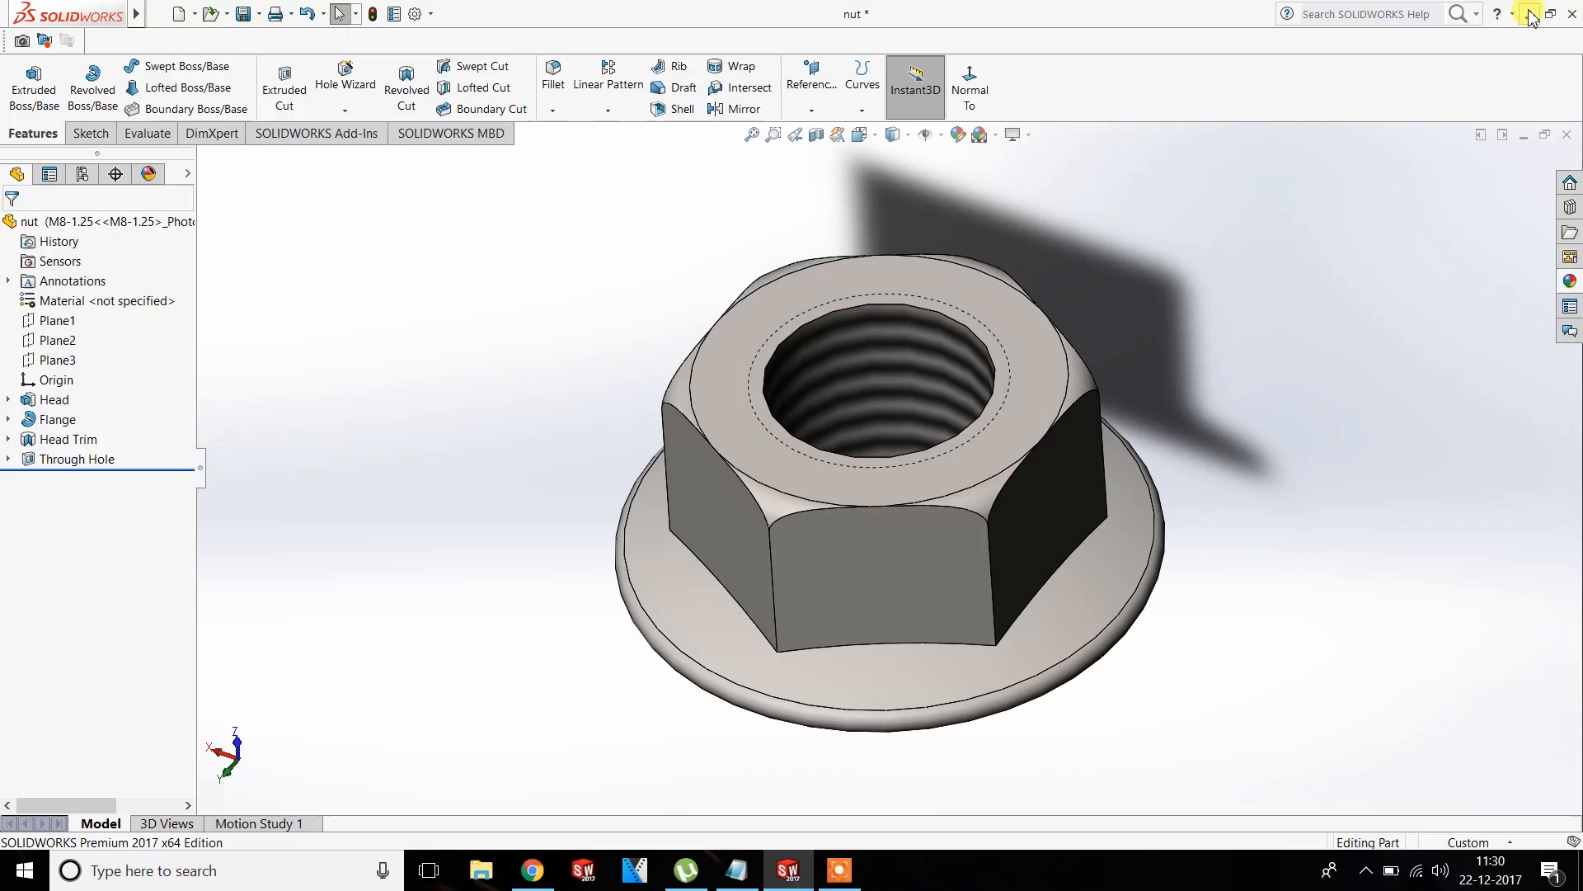
Minimize SOLIDWORKS and navigate regedit to SOLIDWORKS 2017 Performance\Graphics\Hardware\Current
{"action": "left_click", "coordinate": [1531, 14]}
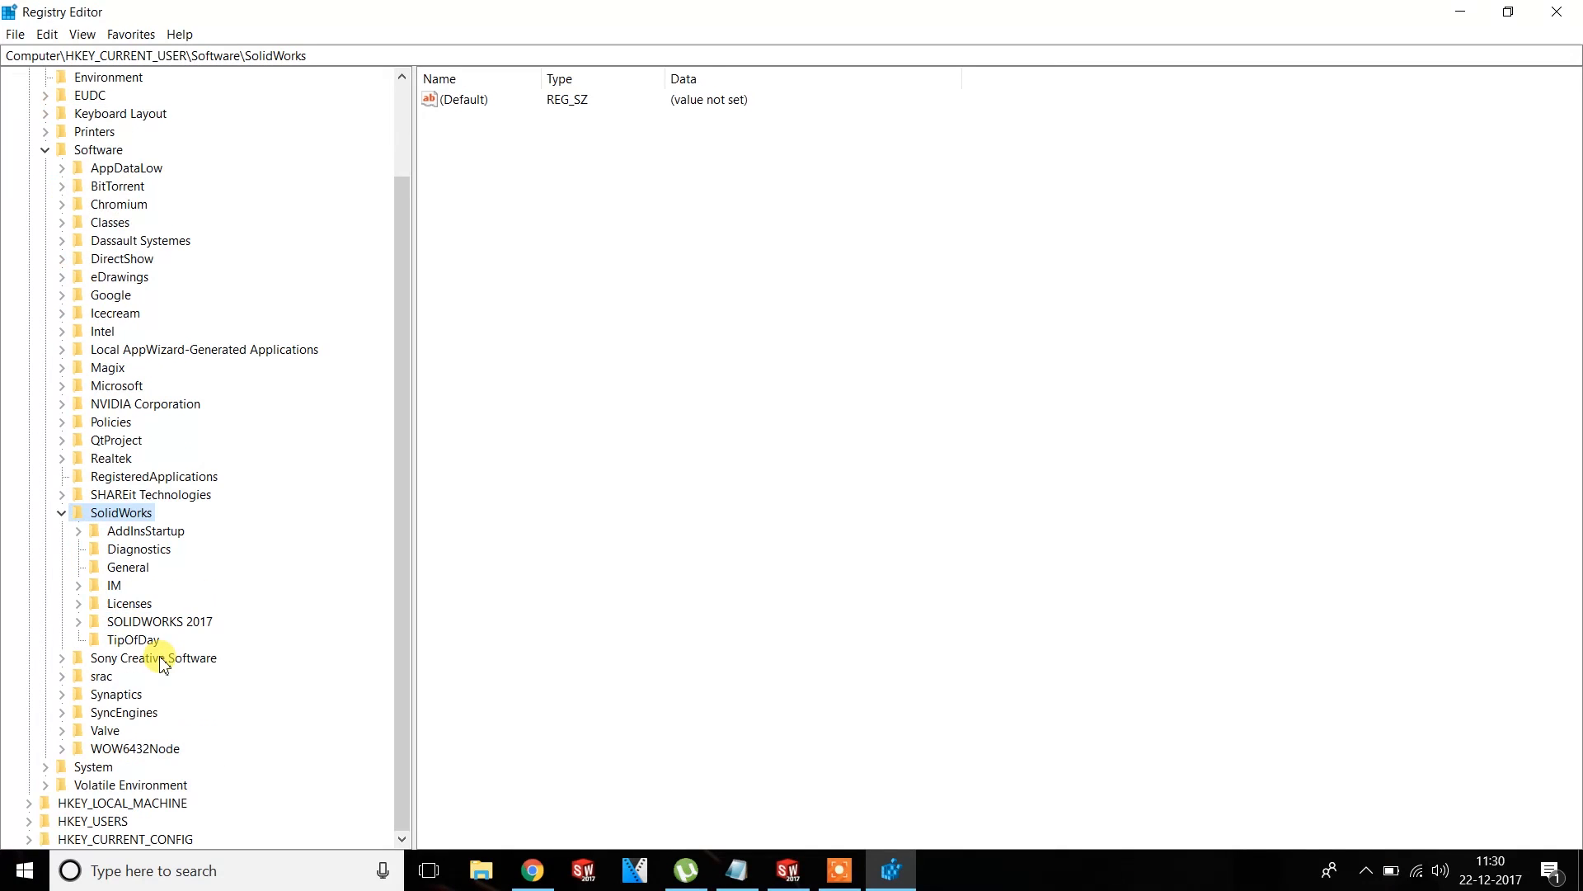
{"action": "double_click", "coordinate": [158, 621]}
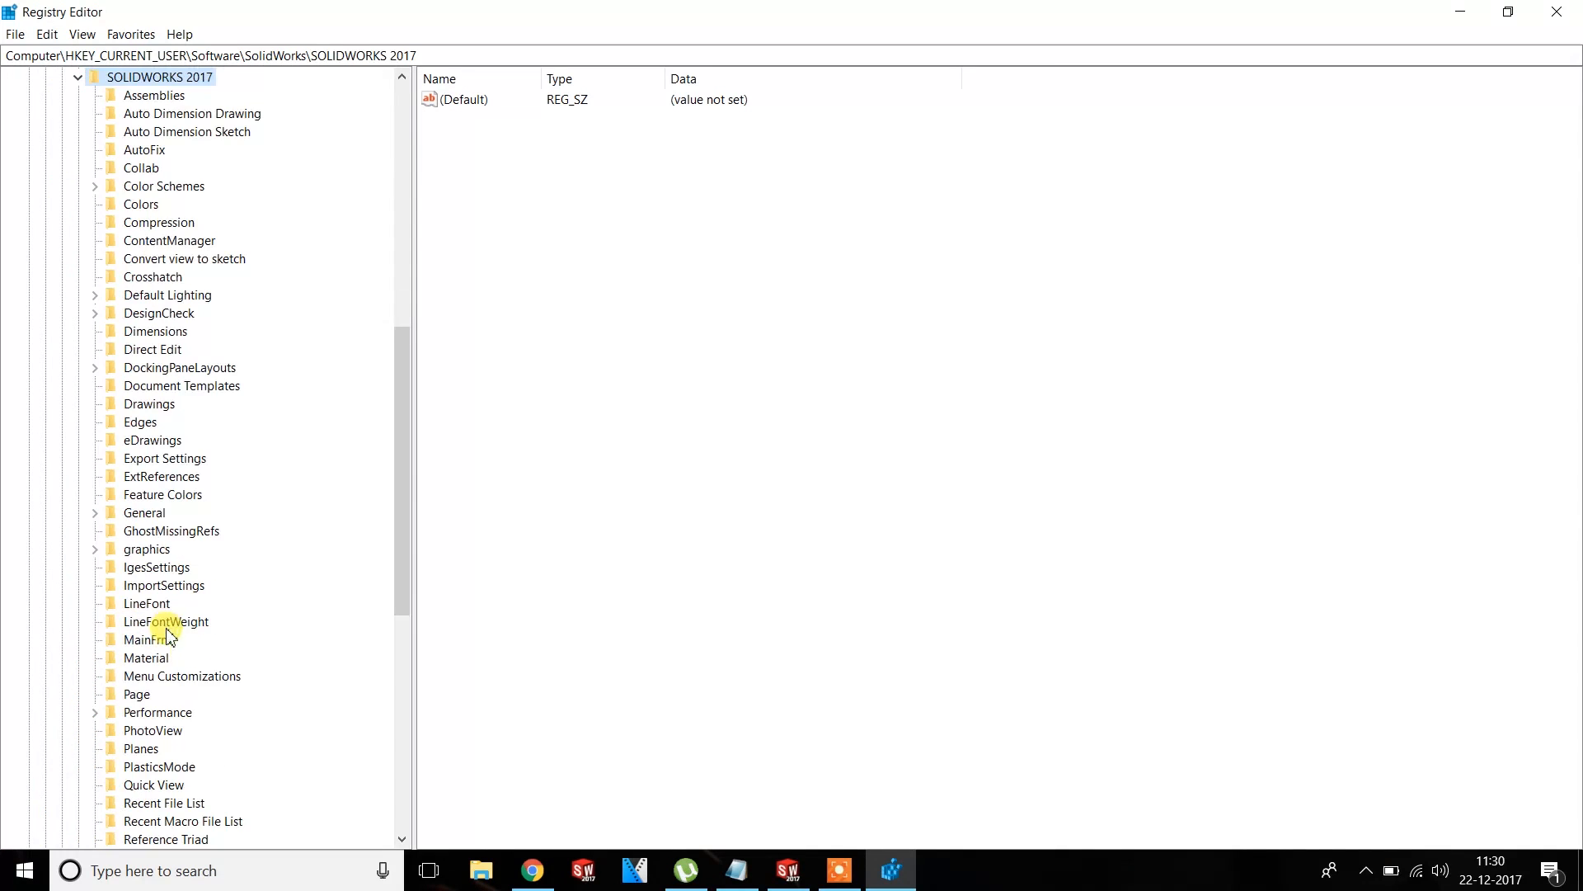
{"action": "mouse_move", "coordinate": [168, 548]}
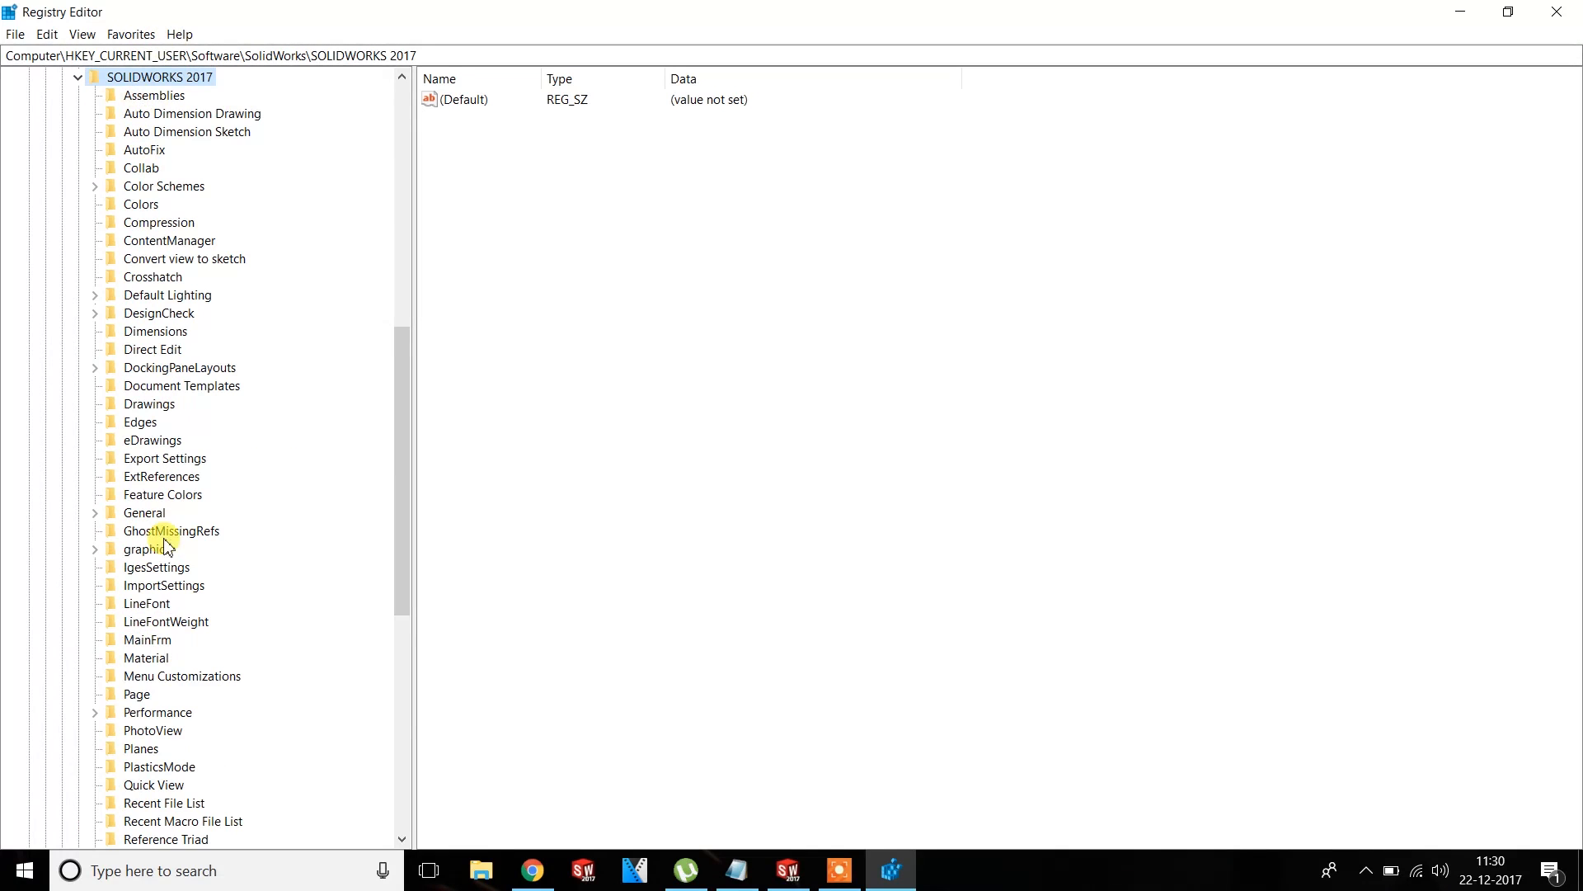
{"action": "scroll", "scroll_direction": "down", "scroll_amount": 3}
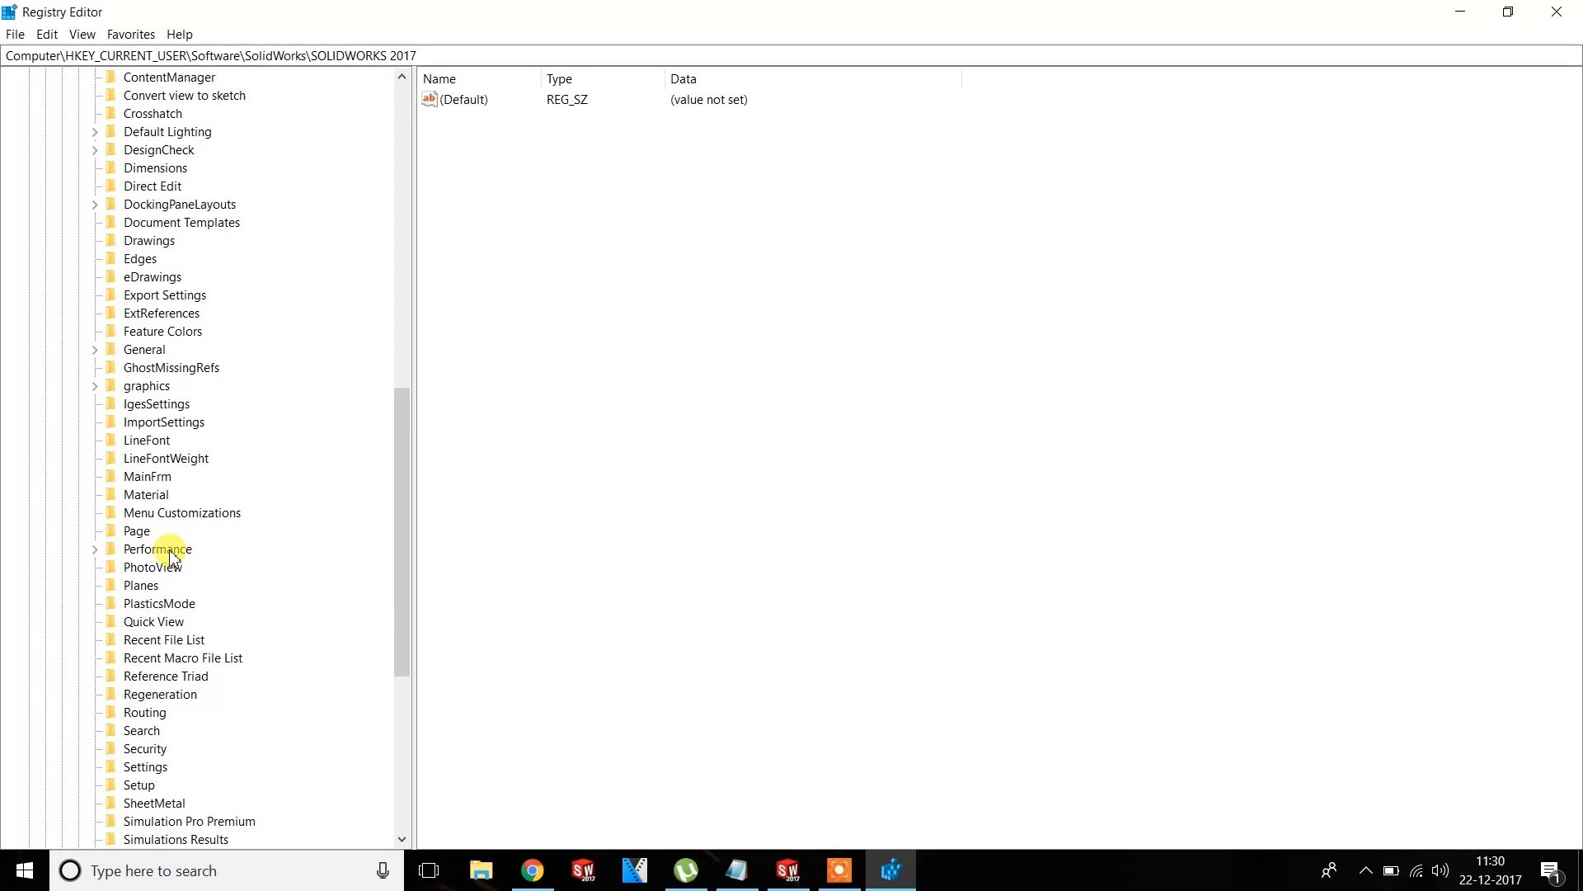
{"action": "left_click", "coordinate": [157, 549]}
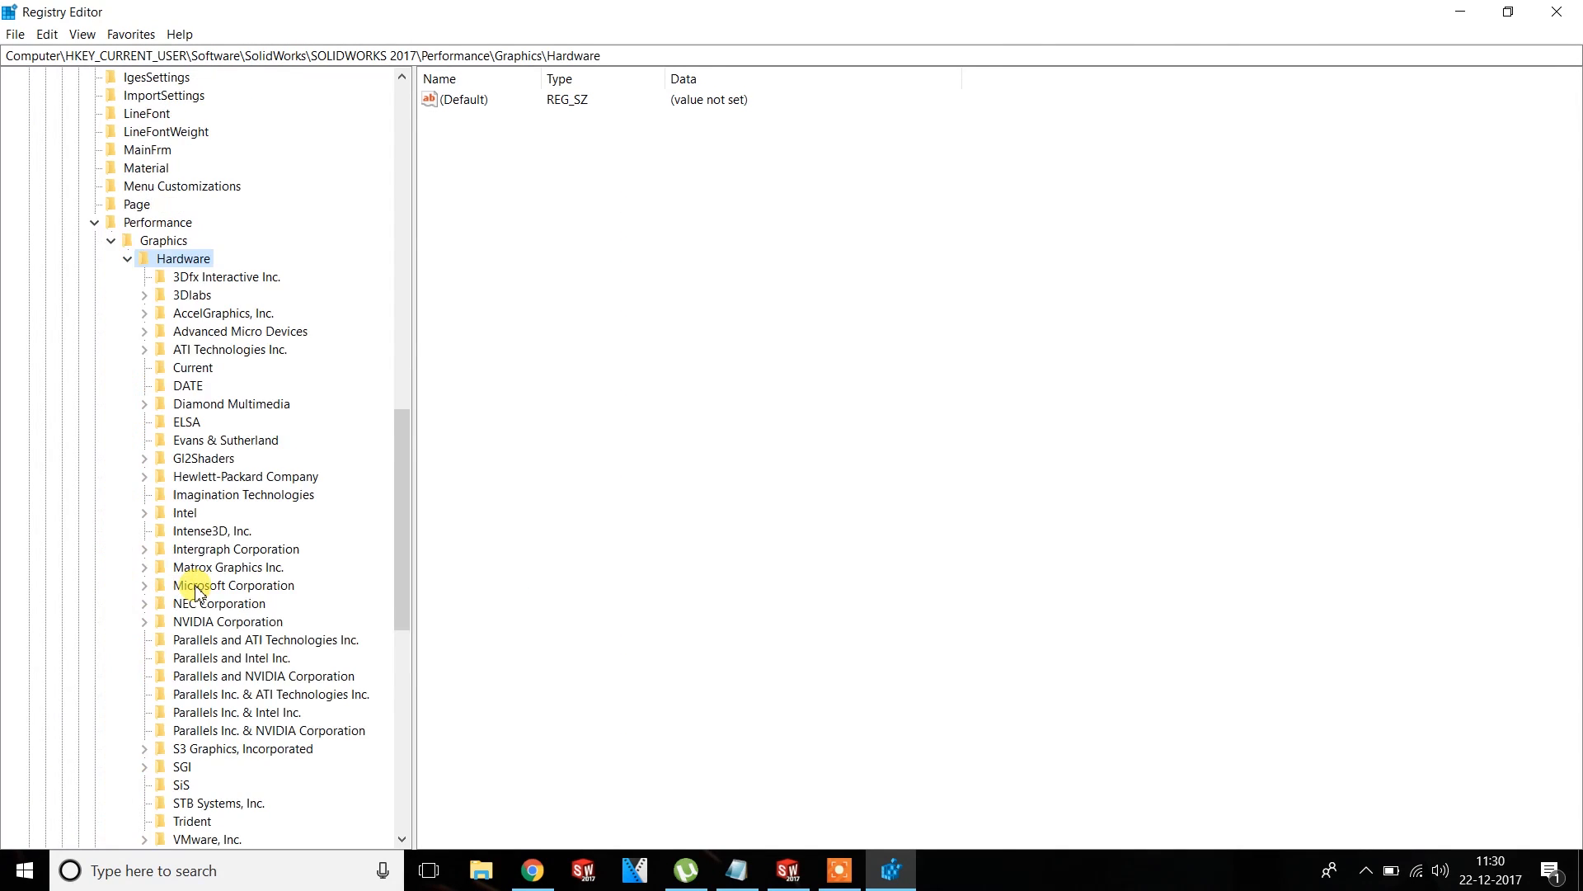
{"action": "scroll", "scroll_direction": "down", "scroll_amount": 3}
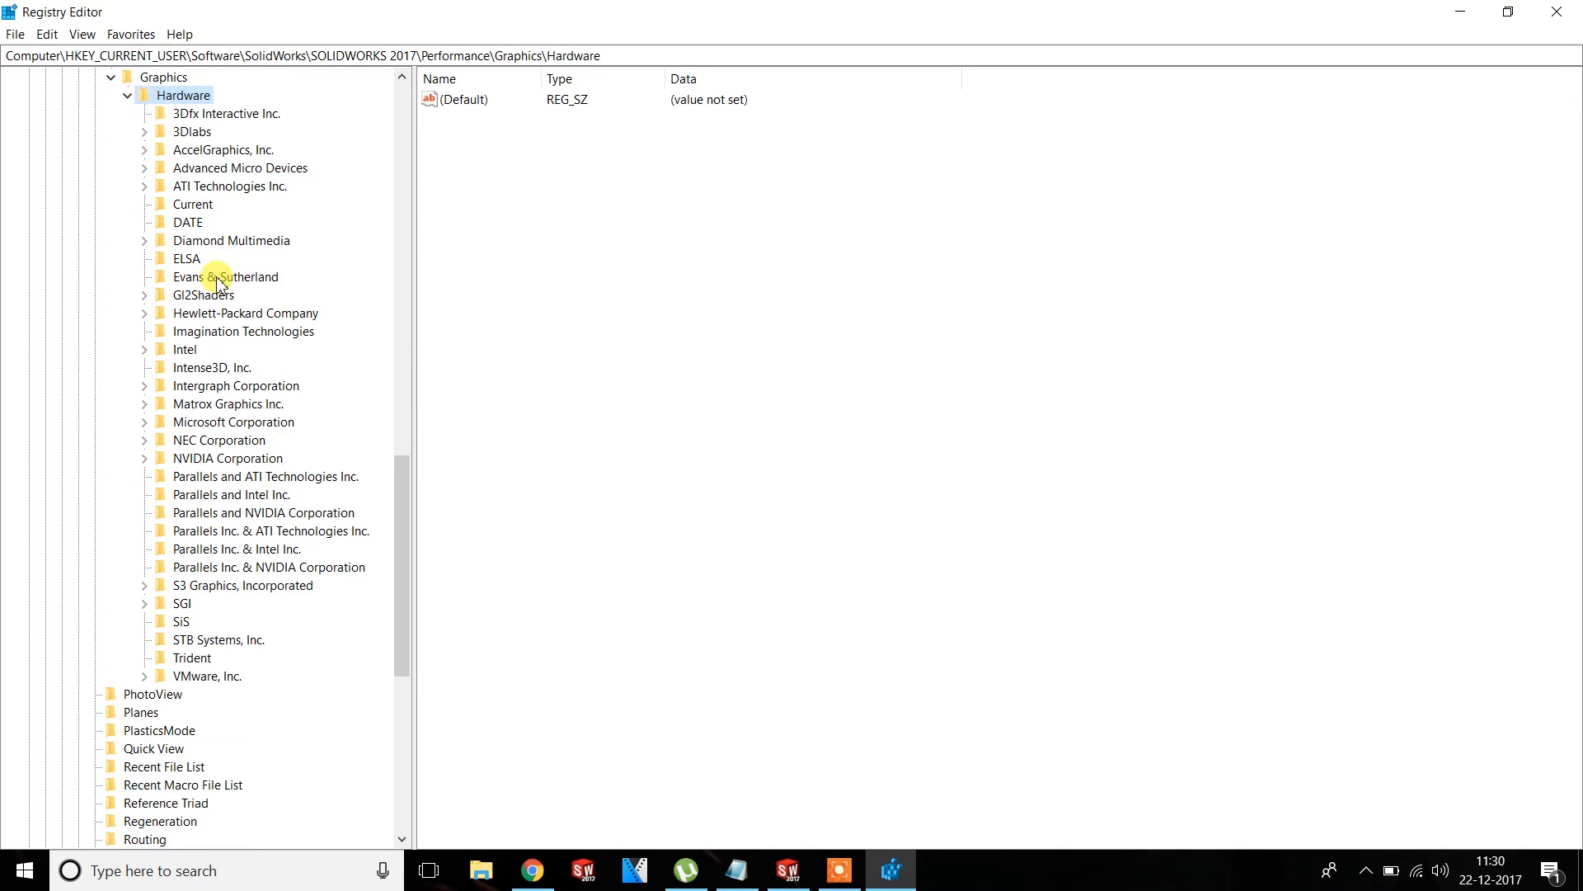
{"action": "left_click", "coordinate": [193, 204]}
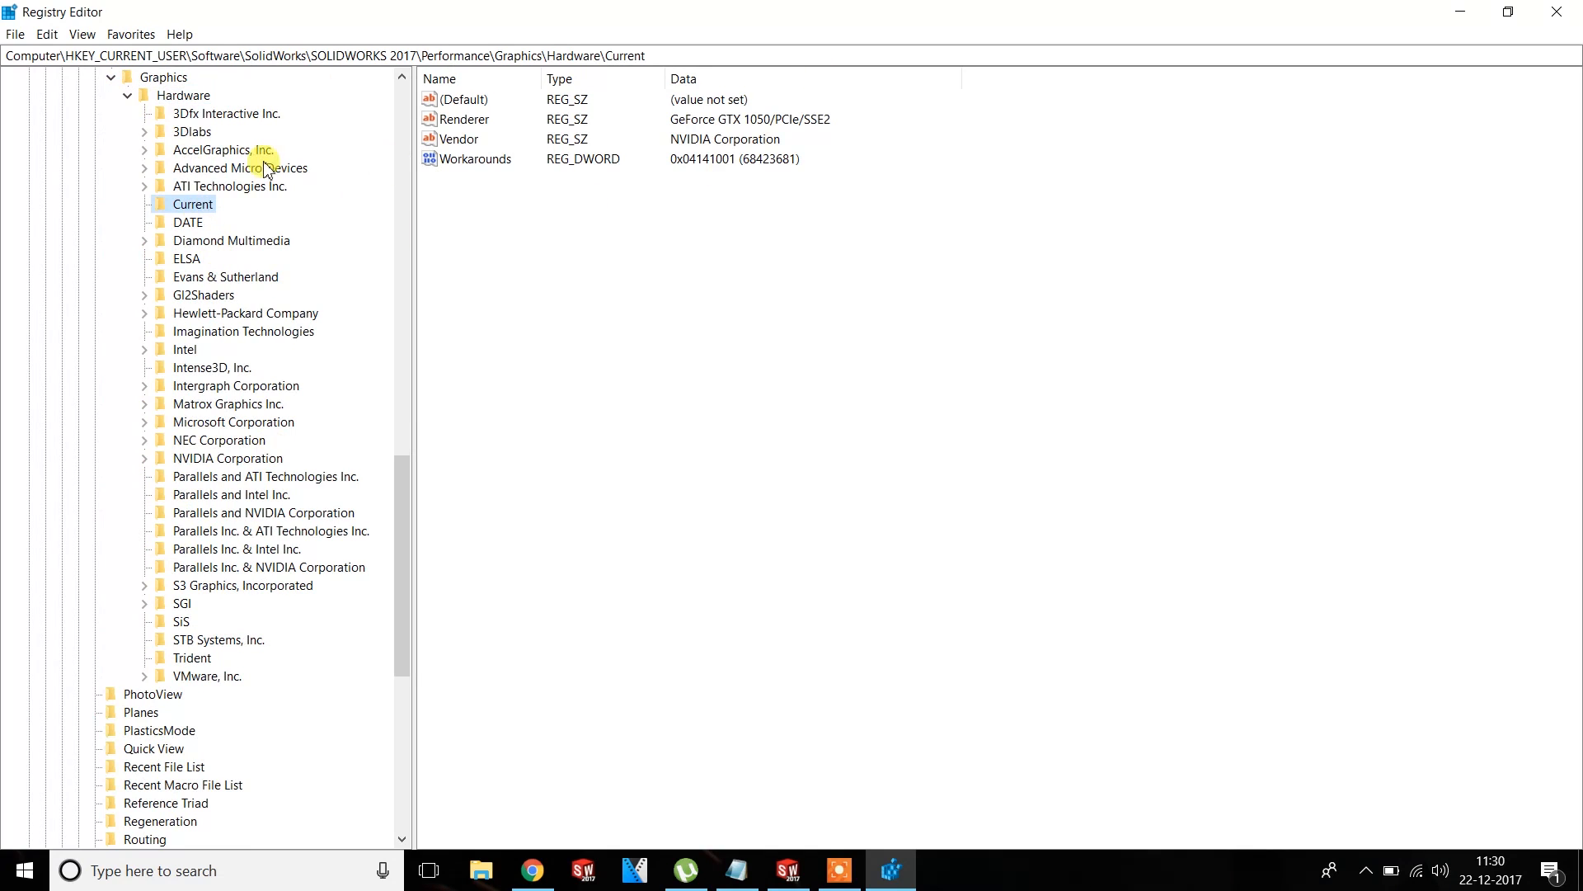
Check the GeForce GTX 1050/PCIe/SSE2 Renderer value, then expand Gl2Shaders to NV40
{"action": "double_click", "coordinate": [464, 120]}
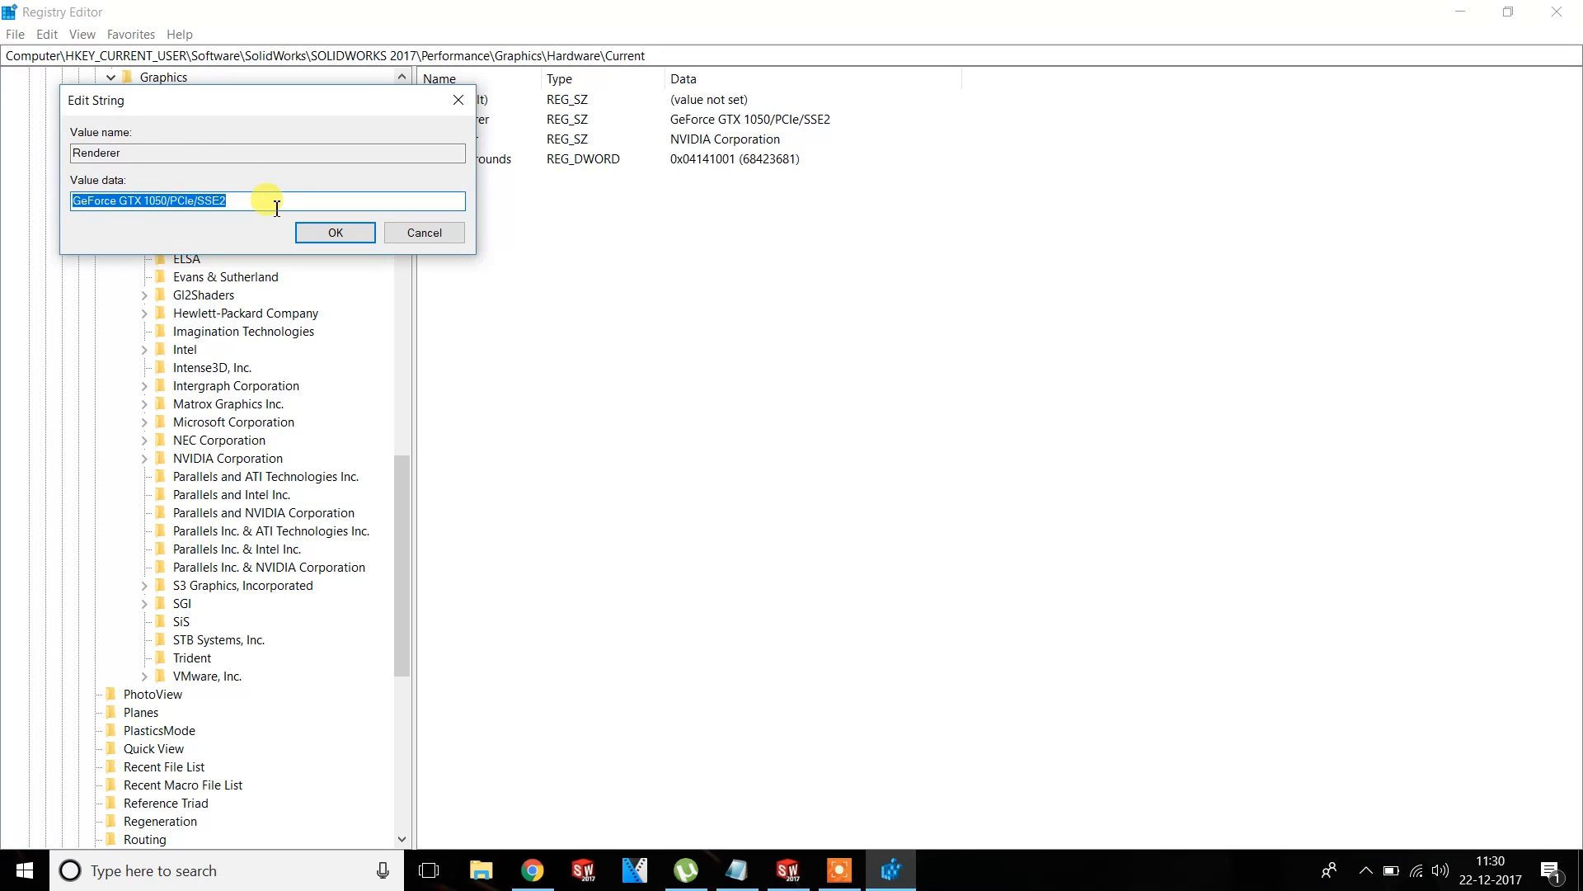
{"action": "mouse_move", "coordinate": [334, 231]}
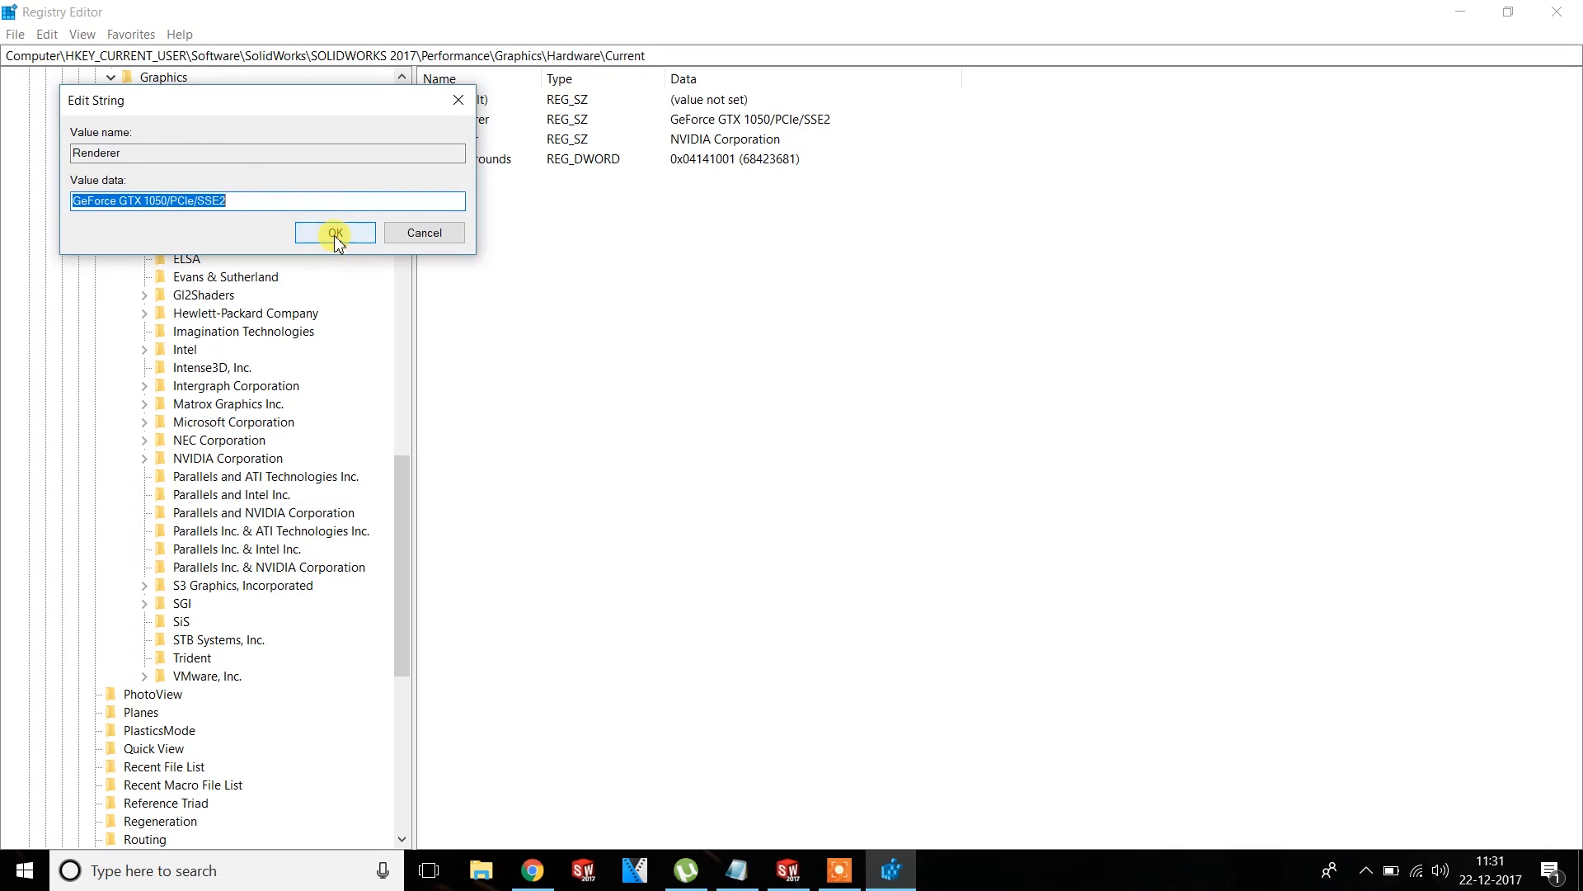
{"action": "left_click", "coordinate": [335, 232]}
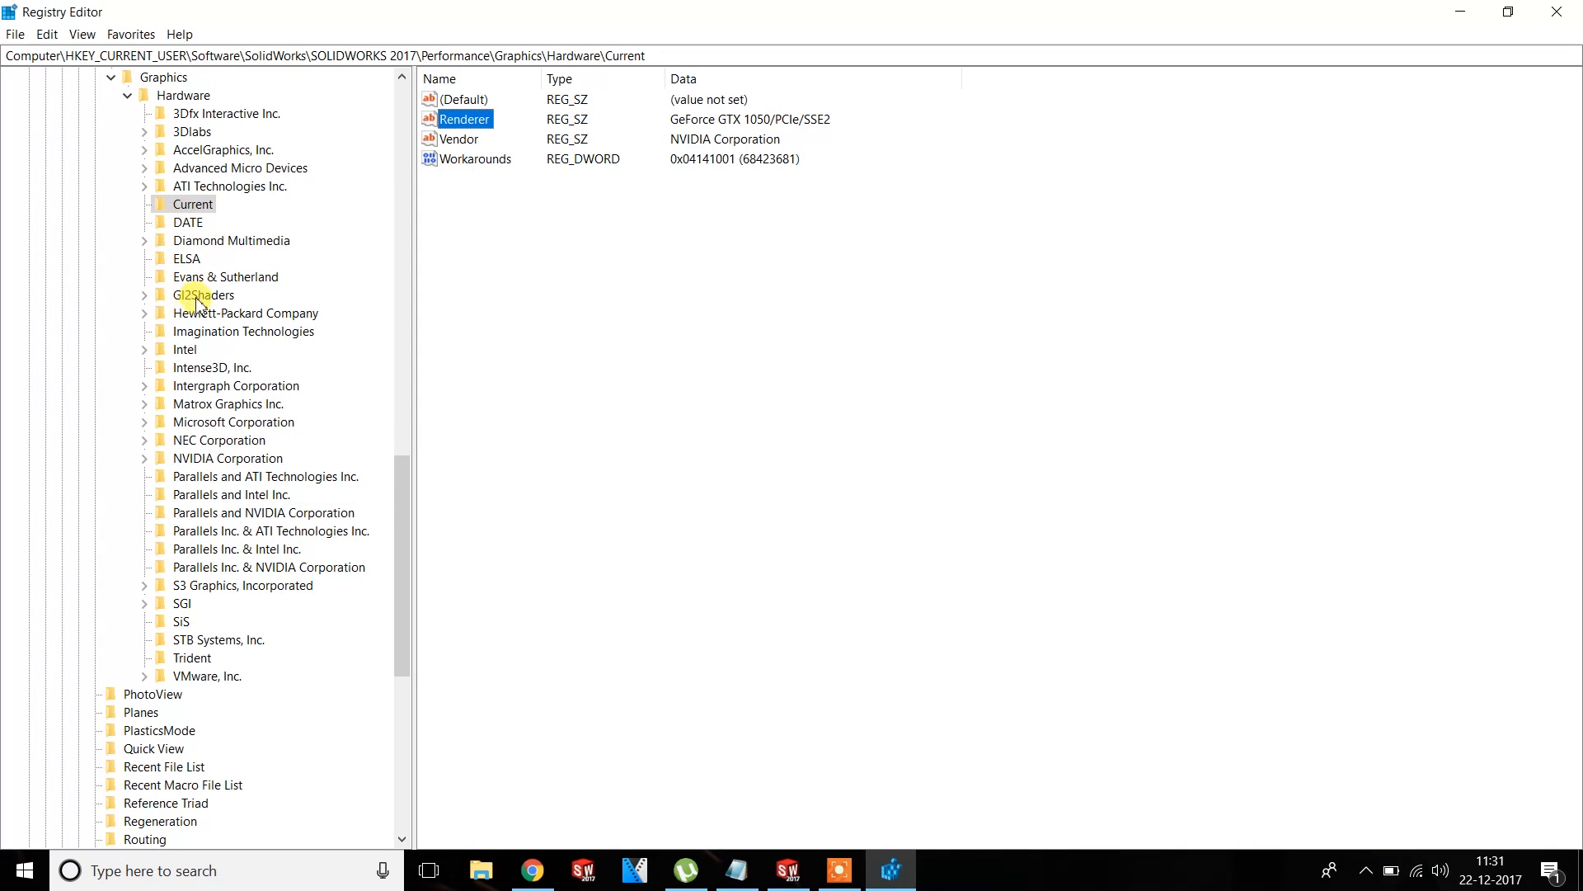
{"action": "left_click", "coordinate": [206, 294]}
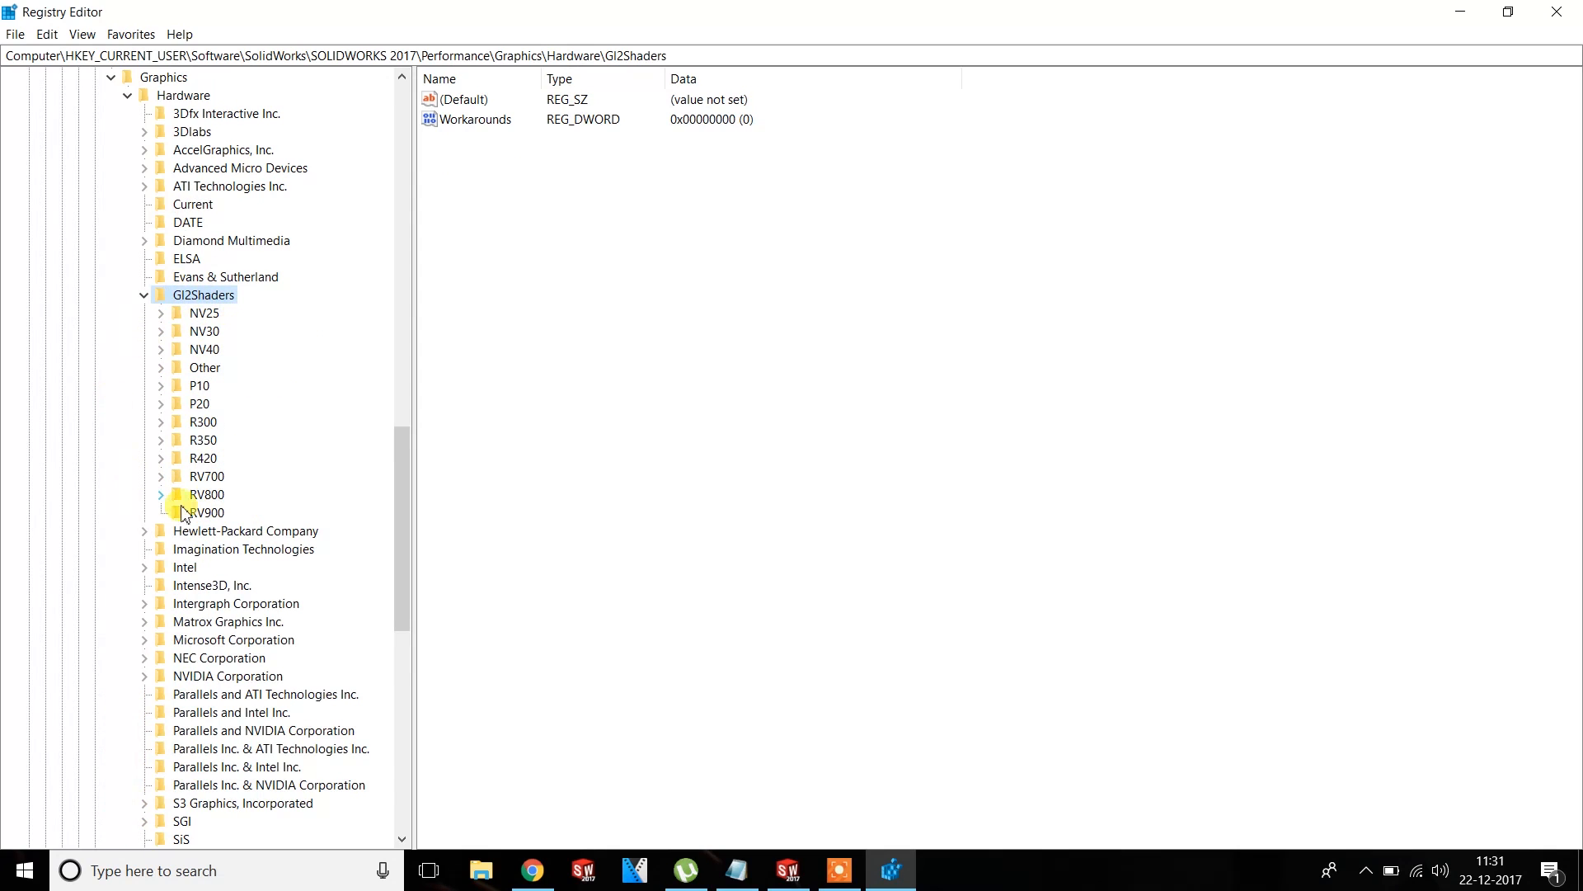
{"action": "left_click", "coordinate": [206, 494]}
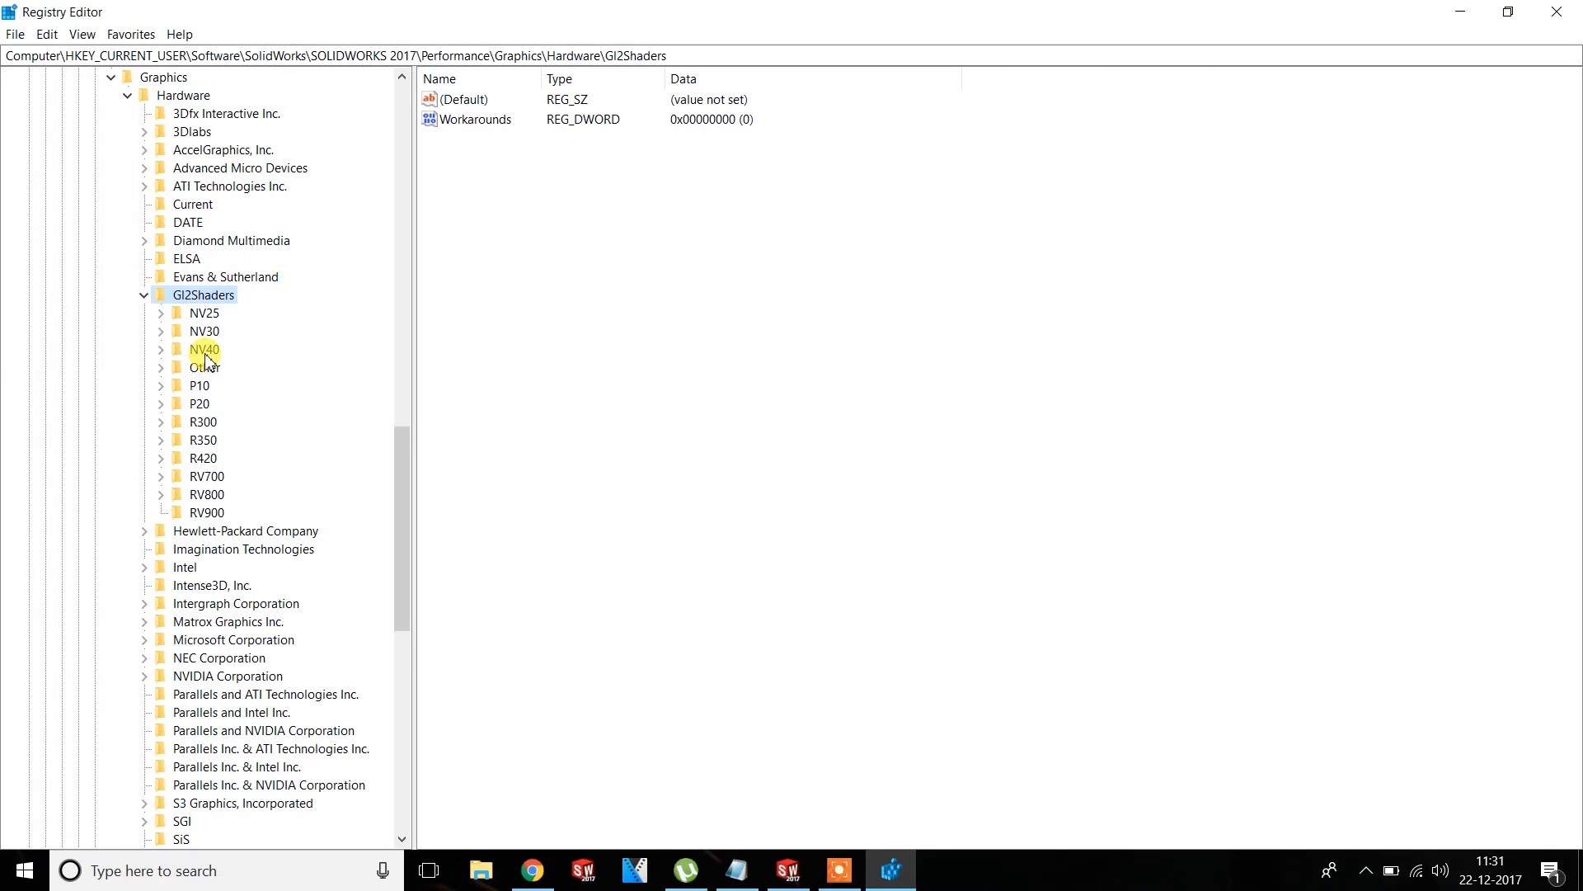
{"action": "mouse_move", "coordinate": [180, 413]}
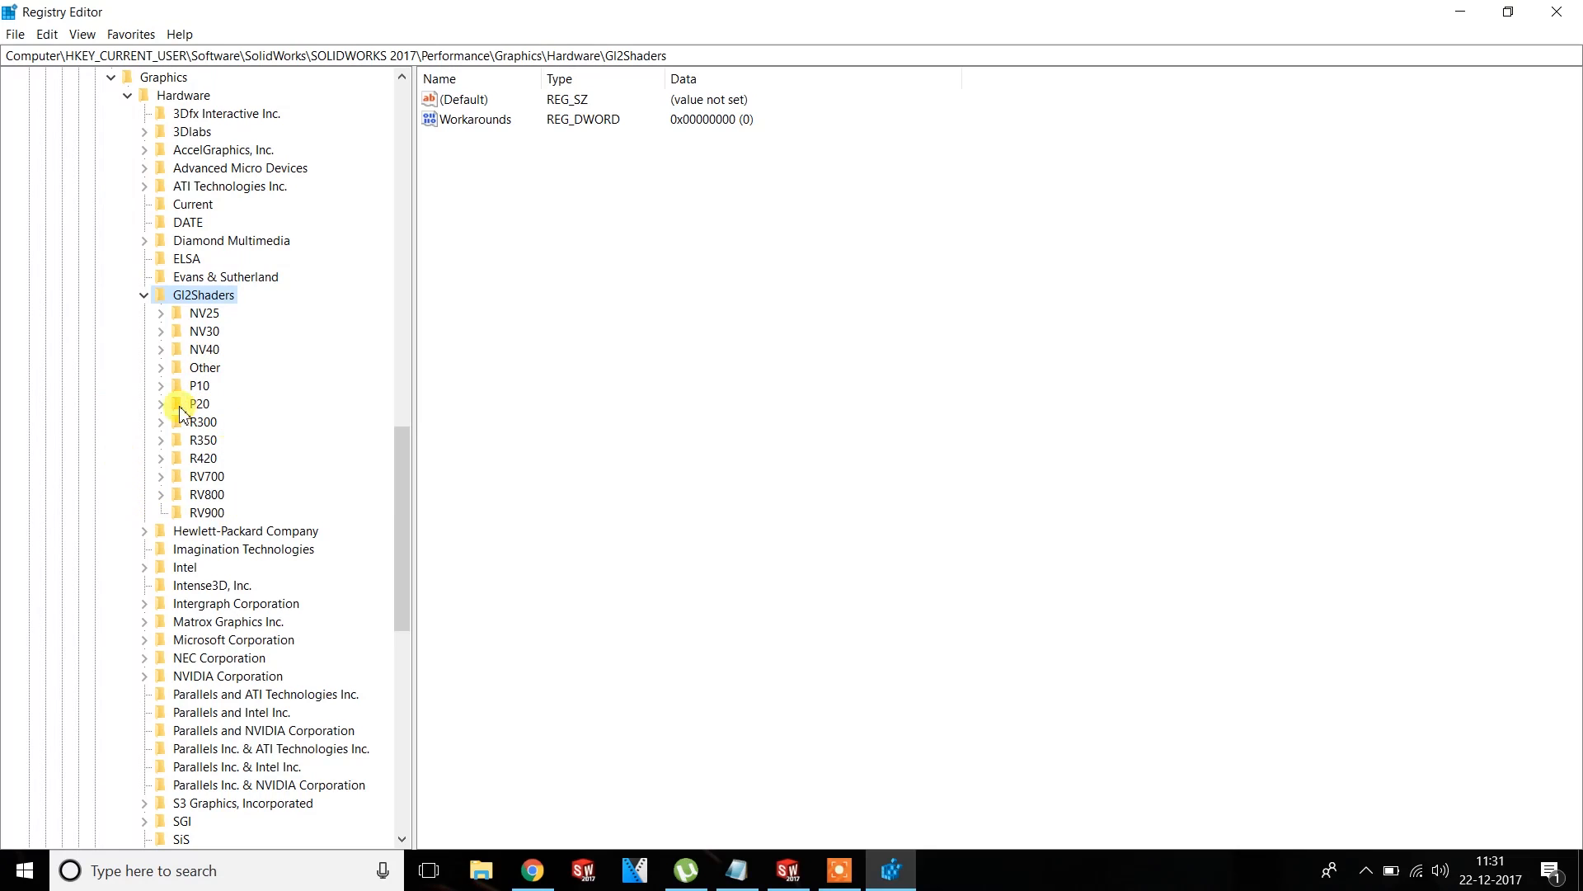
{"action": "mouse_move", "coordinate": [236, 422]}
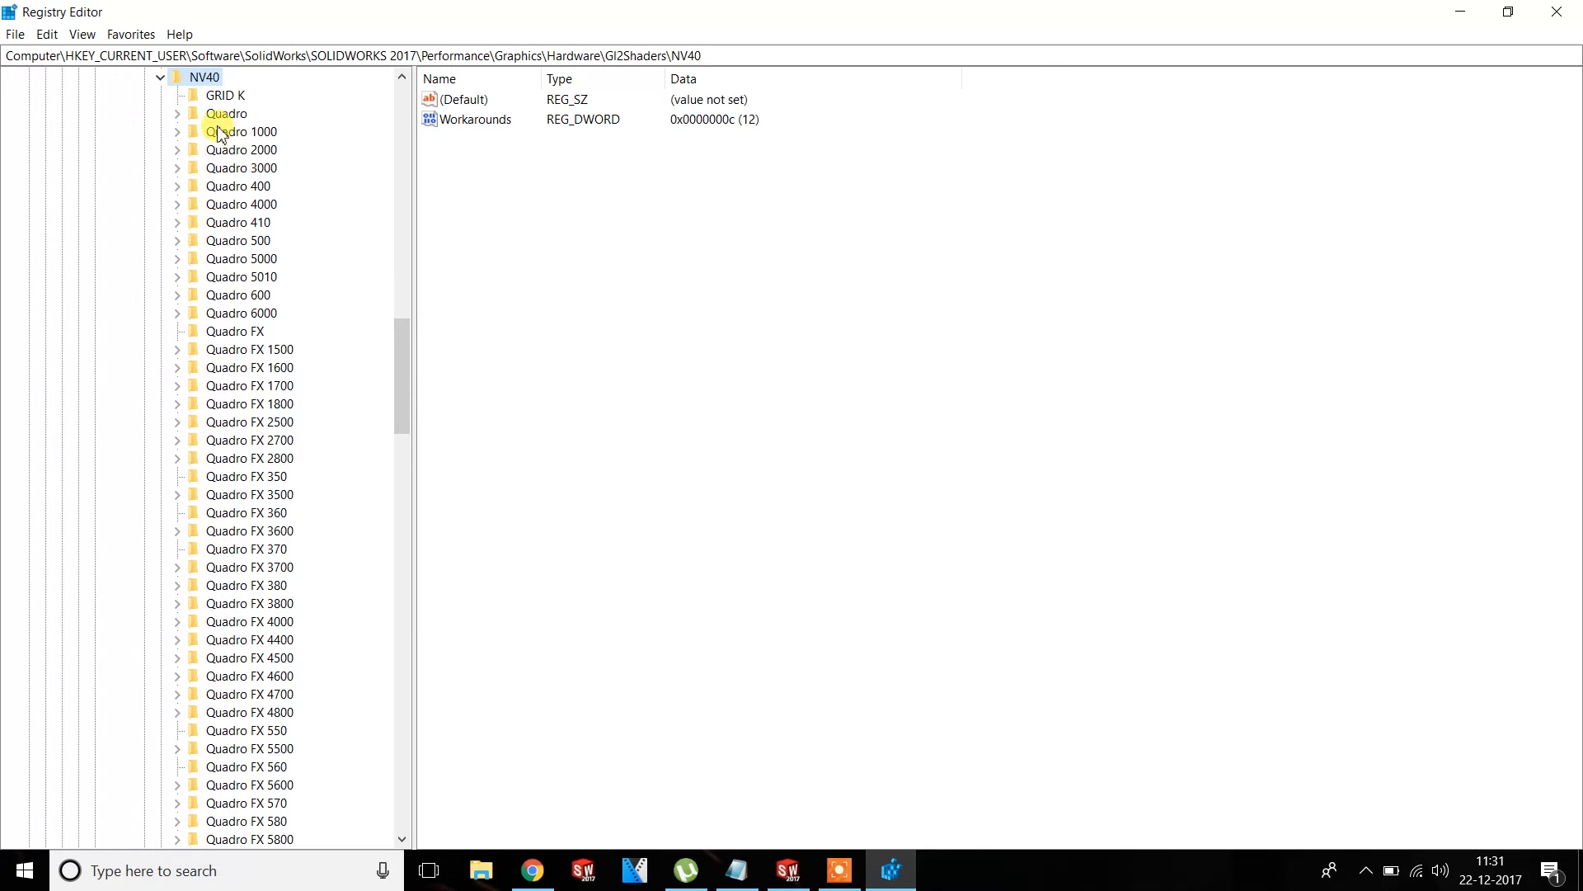
{"action": "scroll", "scroll_direction": "down", "scroll_amount": 3}
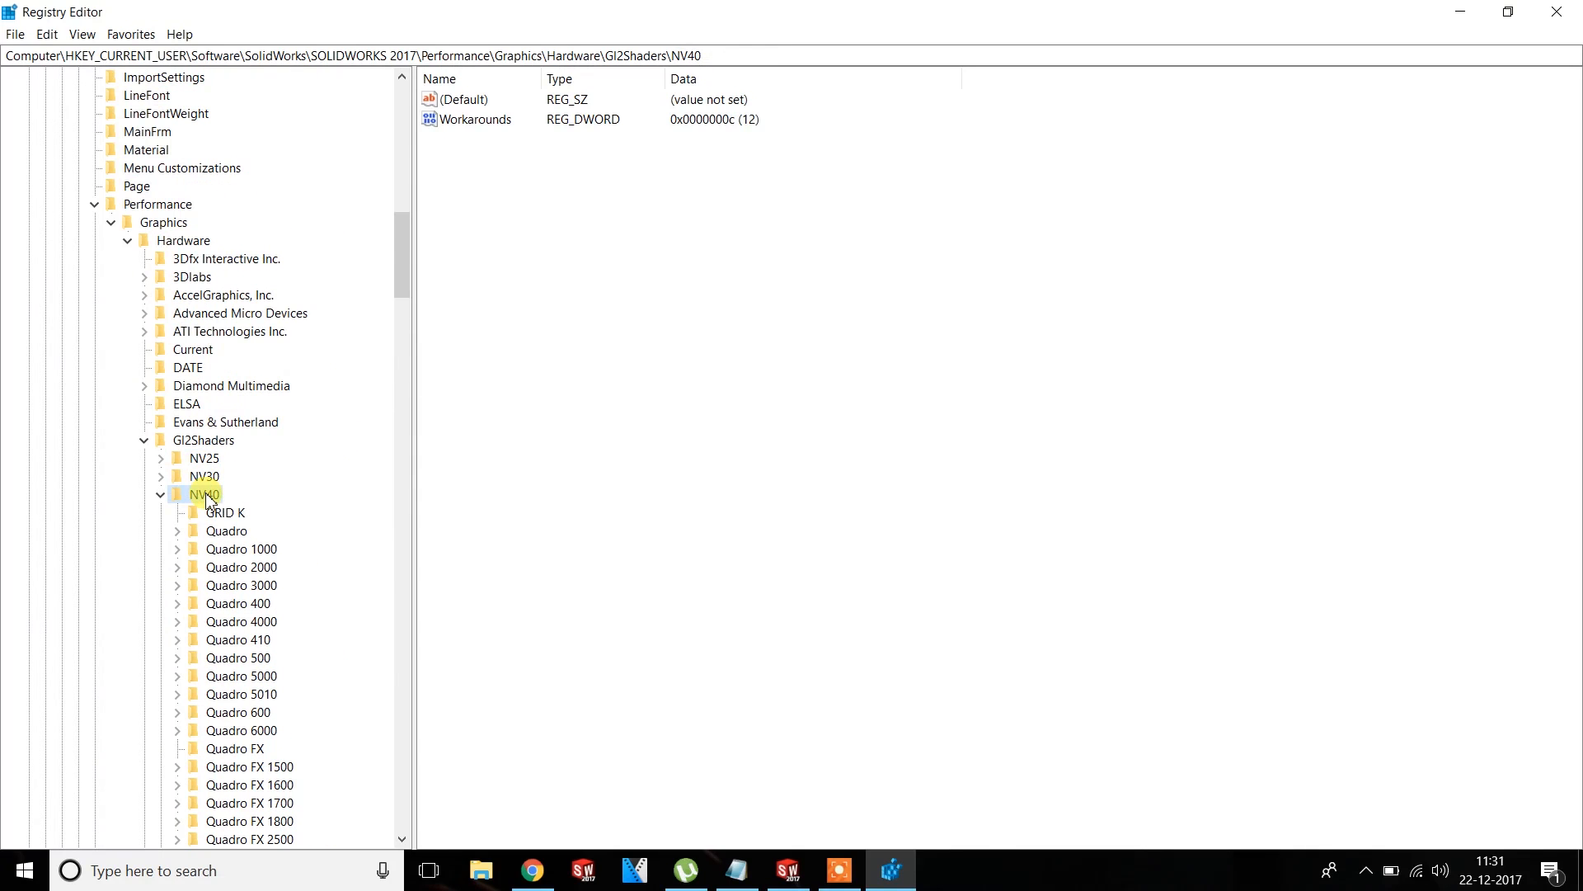
Add a new key under NV40 and rename it GeForce GTX 1050/PCIe/SSE2
{"action": "right_click", "coordinate": [202, 494]}
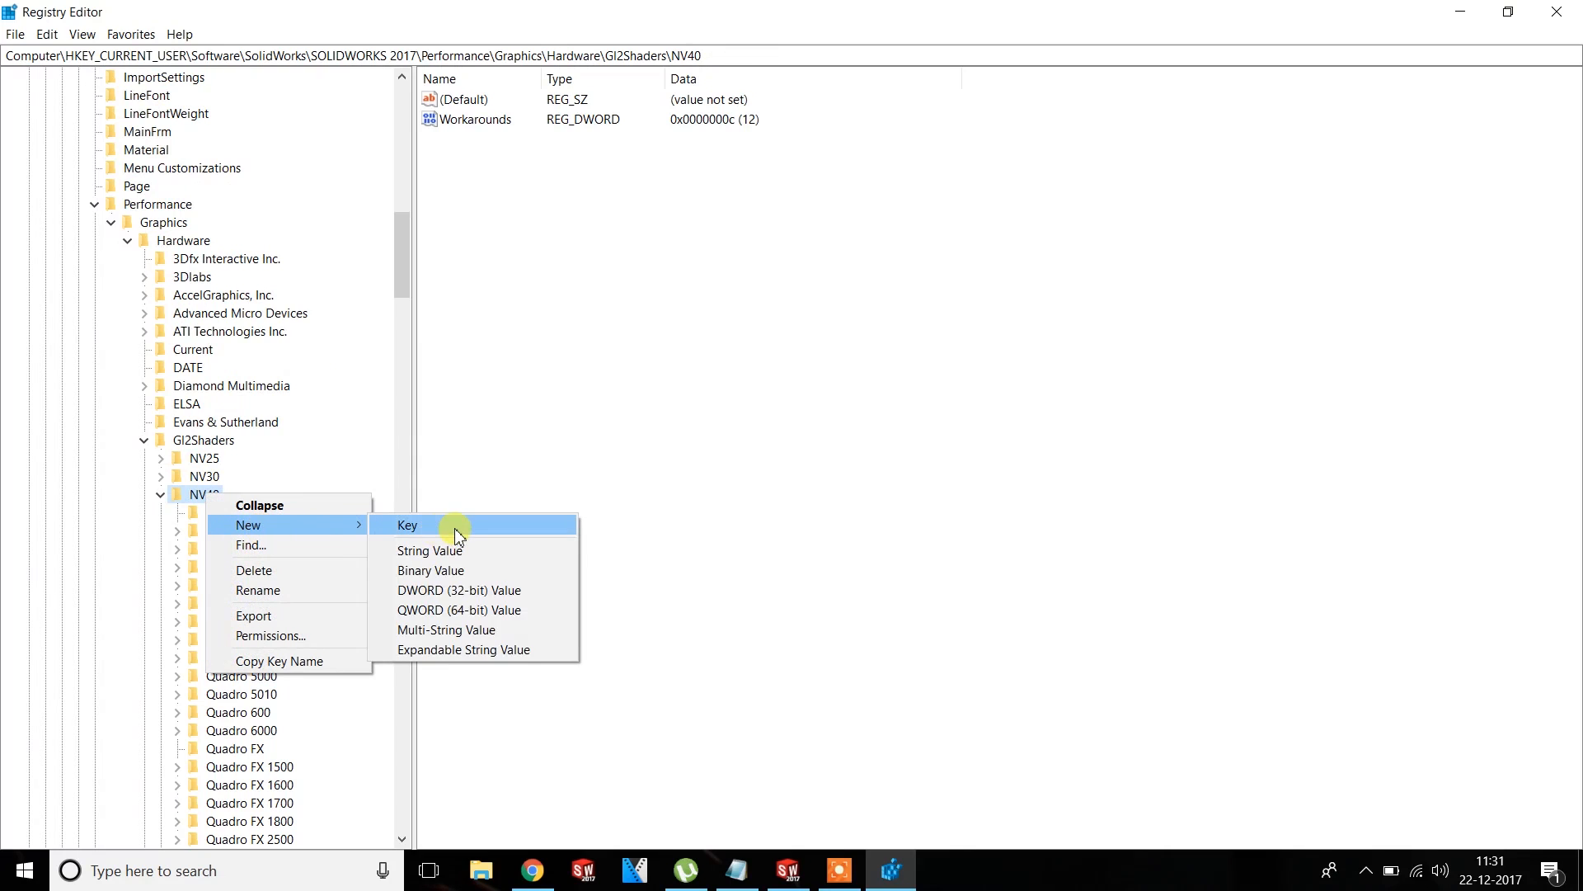
{"action": "left_click", "coordinate": [407, 524]}
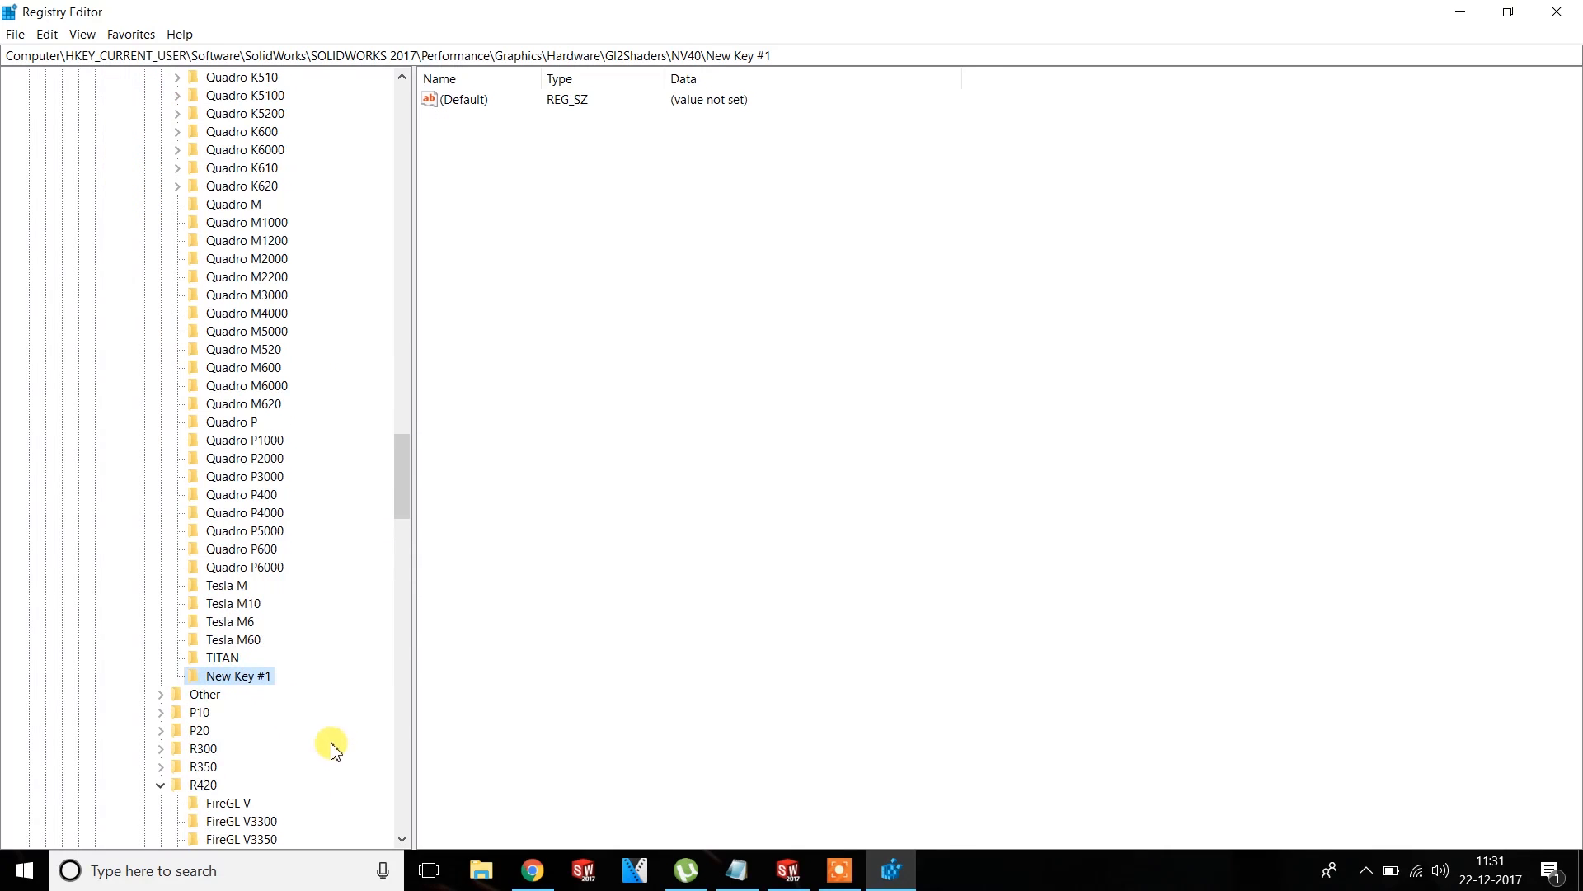
{"action": "right_click", "coordinate": [239, 675]}
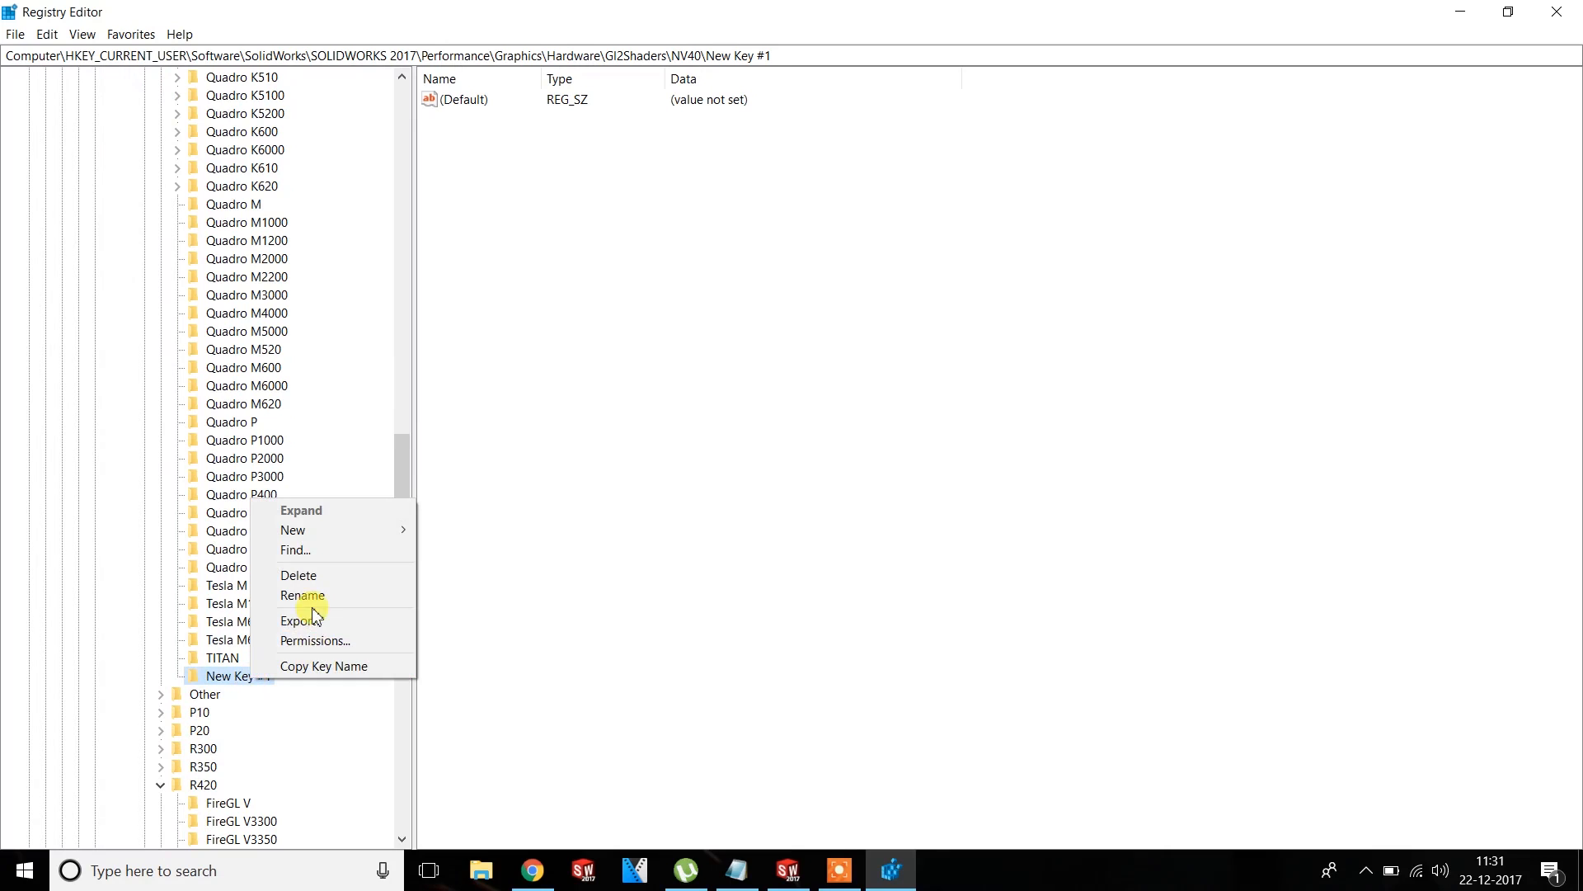
{"action": "left_click", "coordinate": [302, 595]}
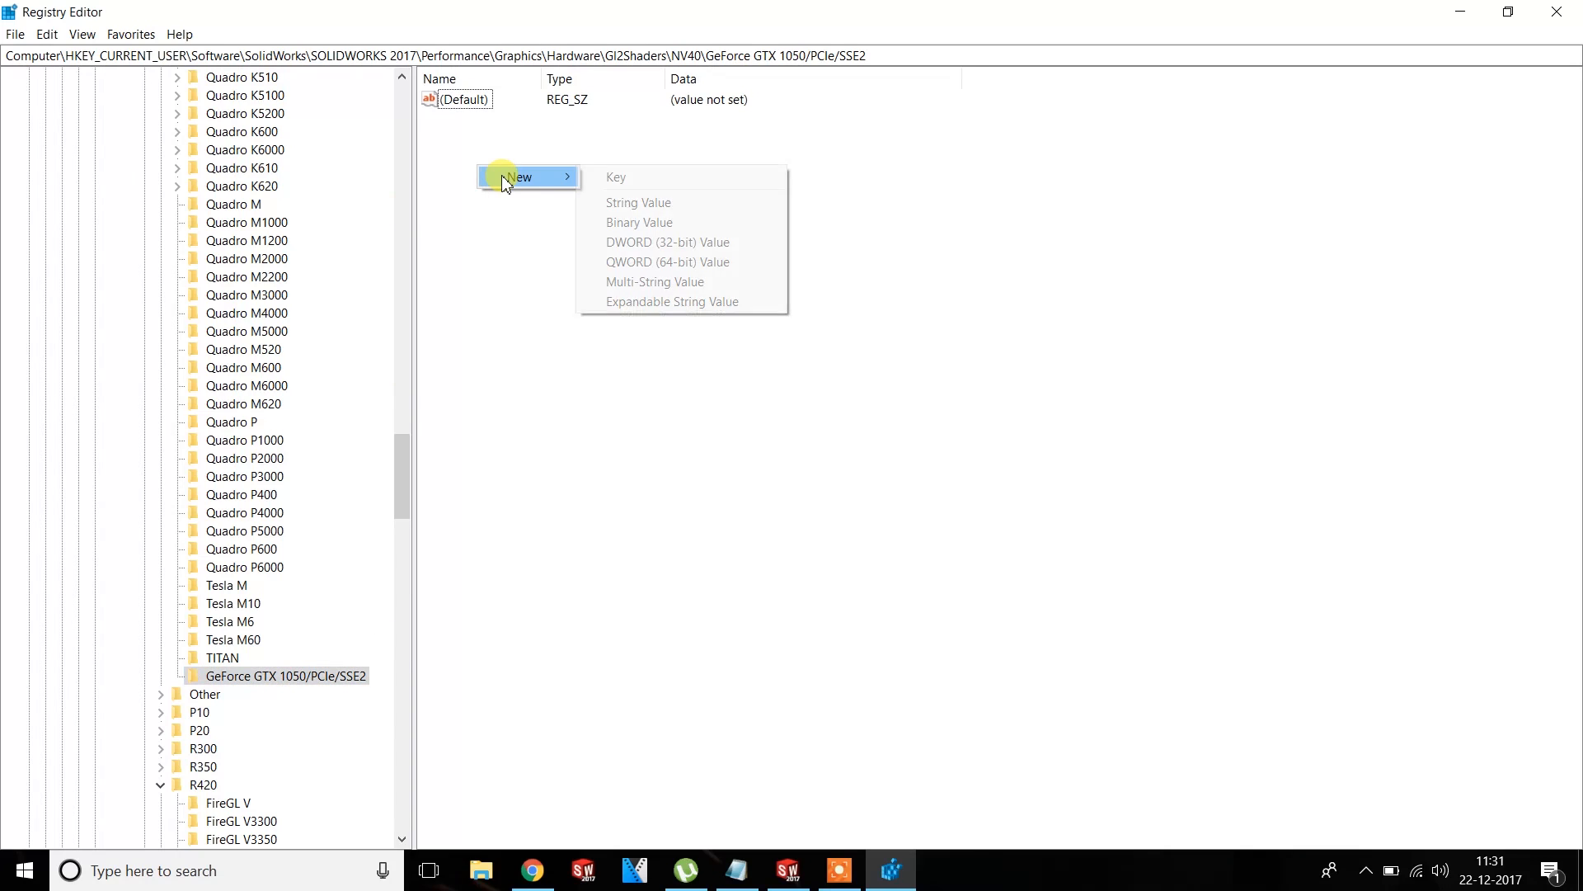
{"action": "left_click", "coordinate": [285, 685]}
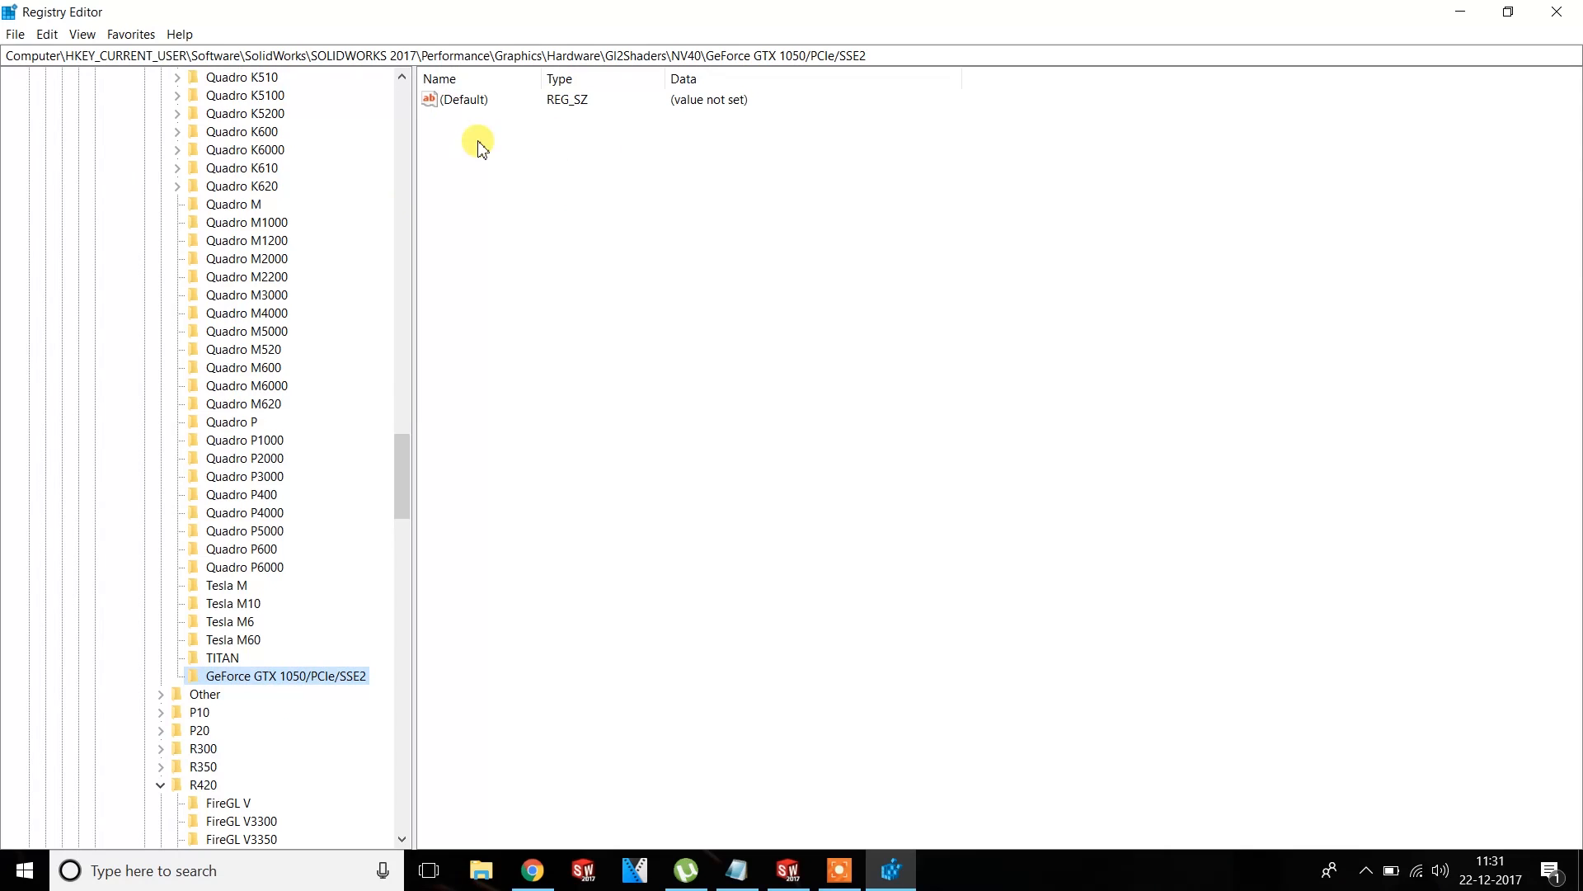
Create a DWORD (32-bit) value named Workarounds in the GeForce GTX 1050 key
{"action": "right_click", "coordinate": [480, 149]}
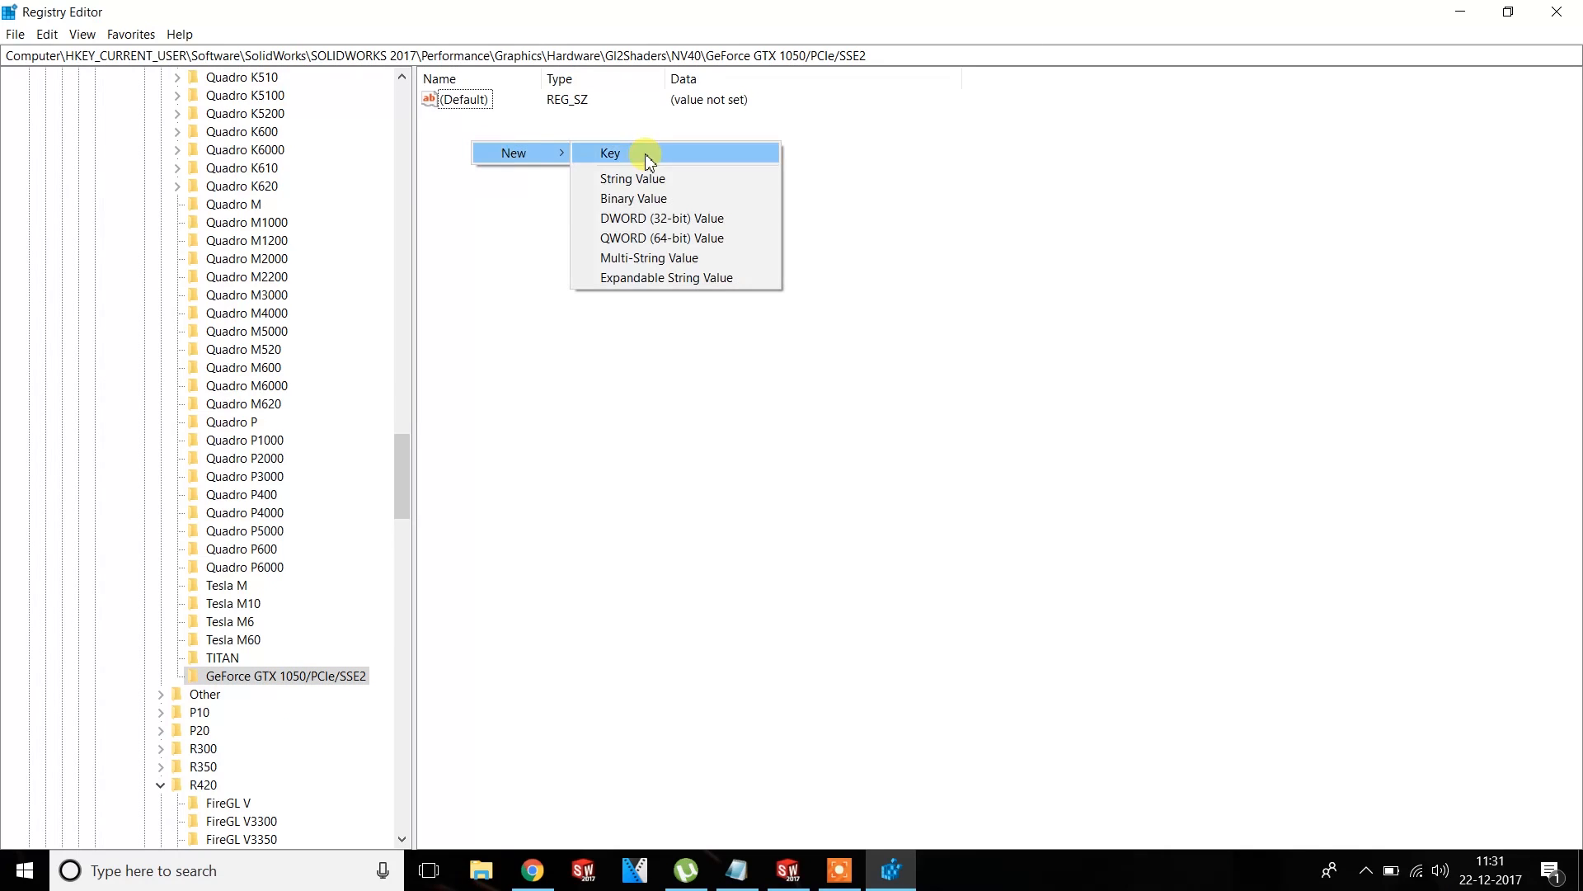
{"action": "left_click", "coordinate": [662, 217]}
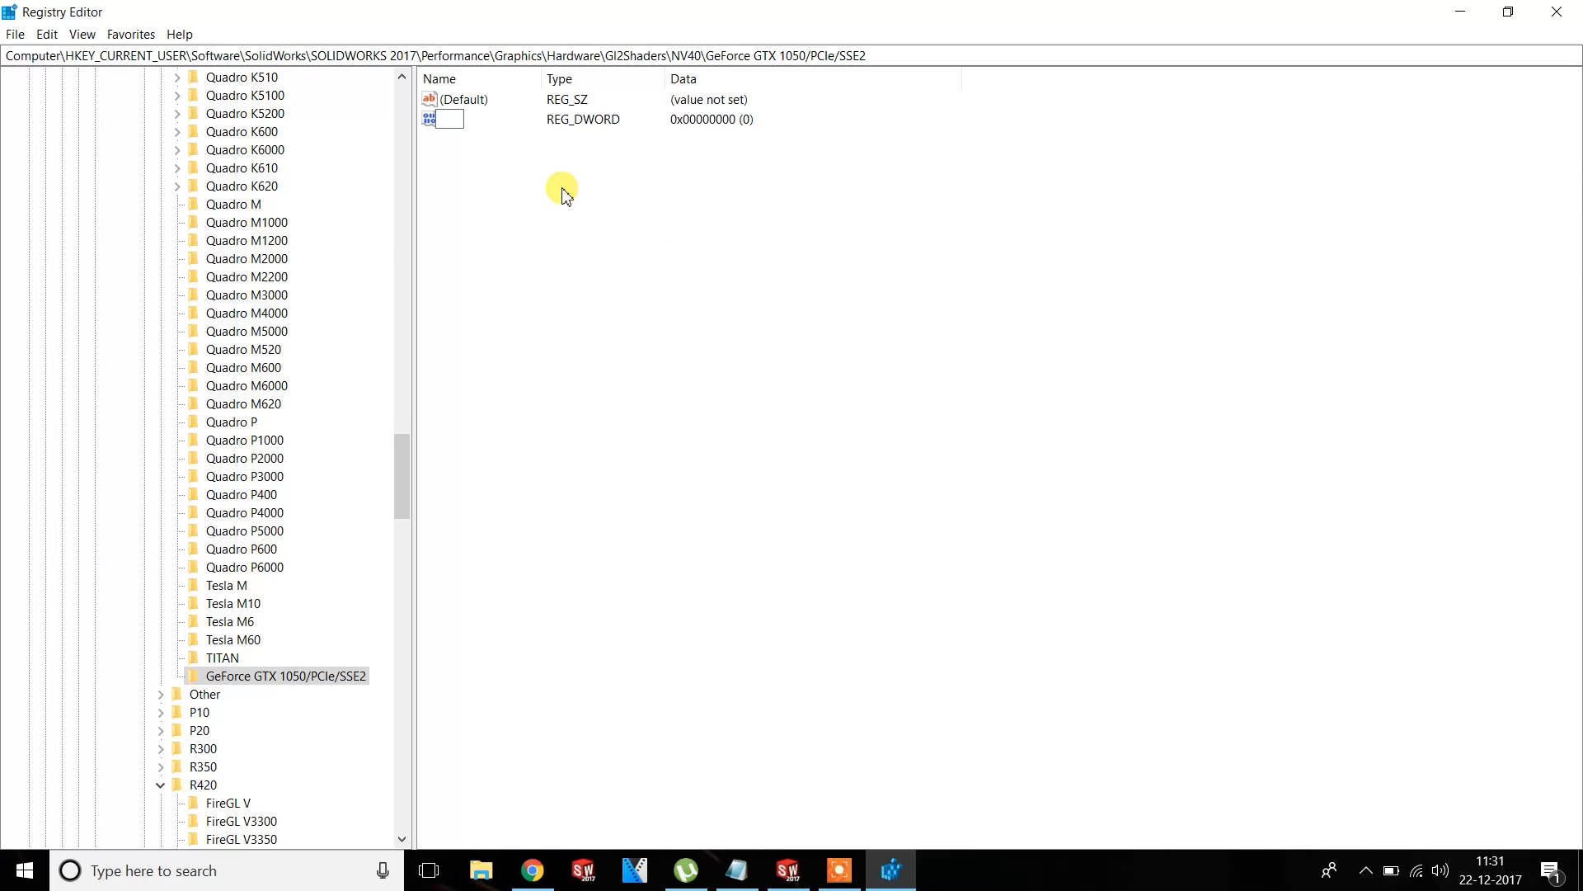
{"action": "type", "text": "W"}
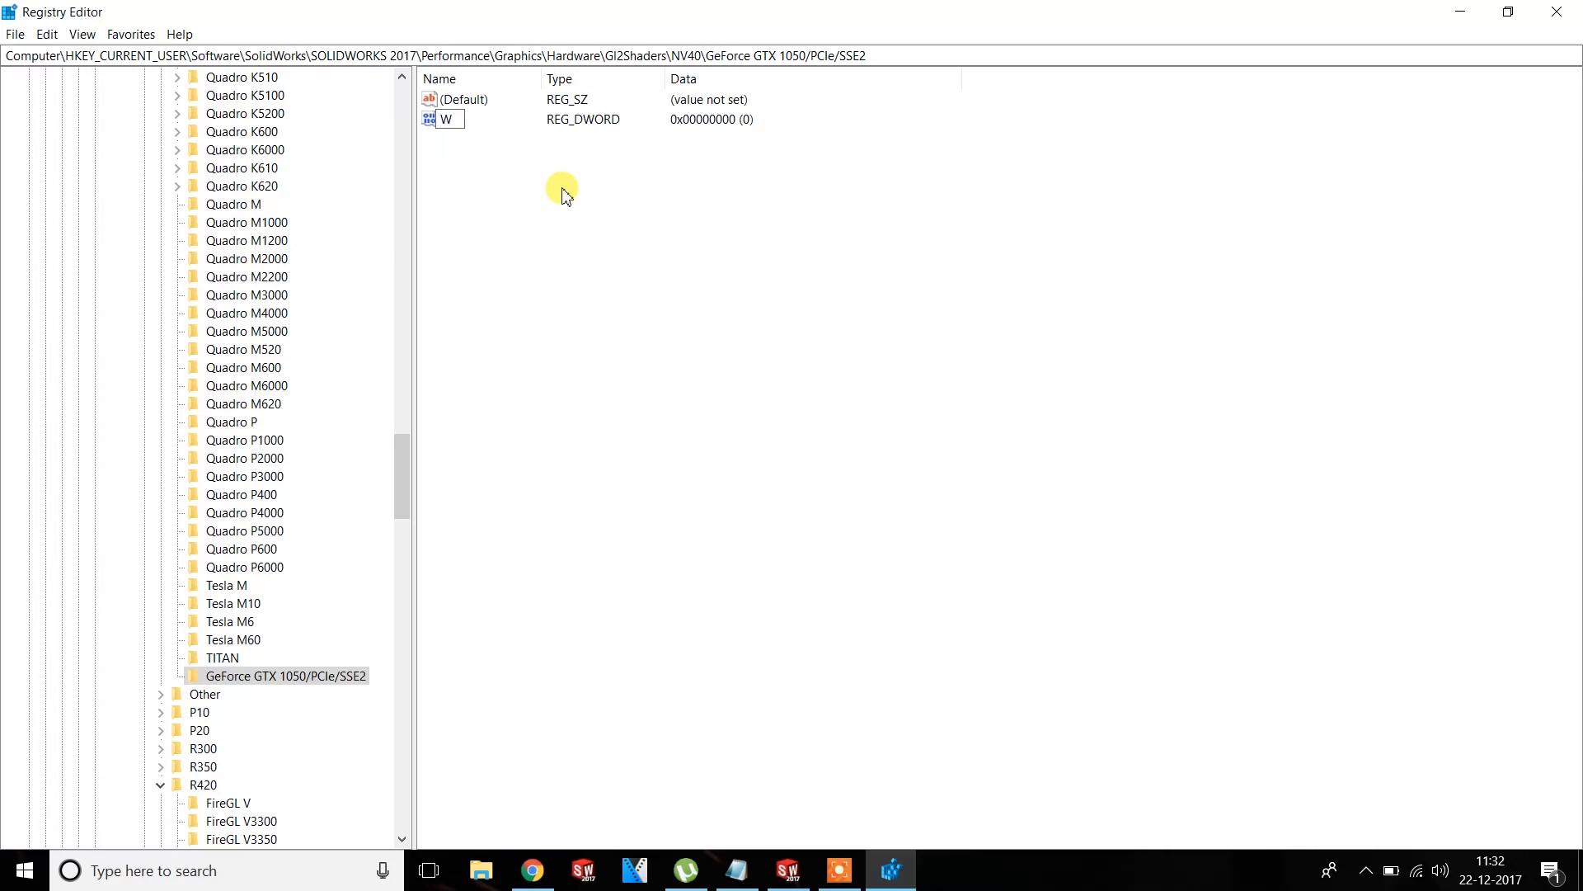
{"action": "type", "text": "or"}
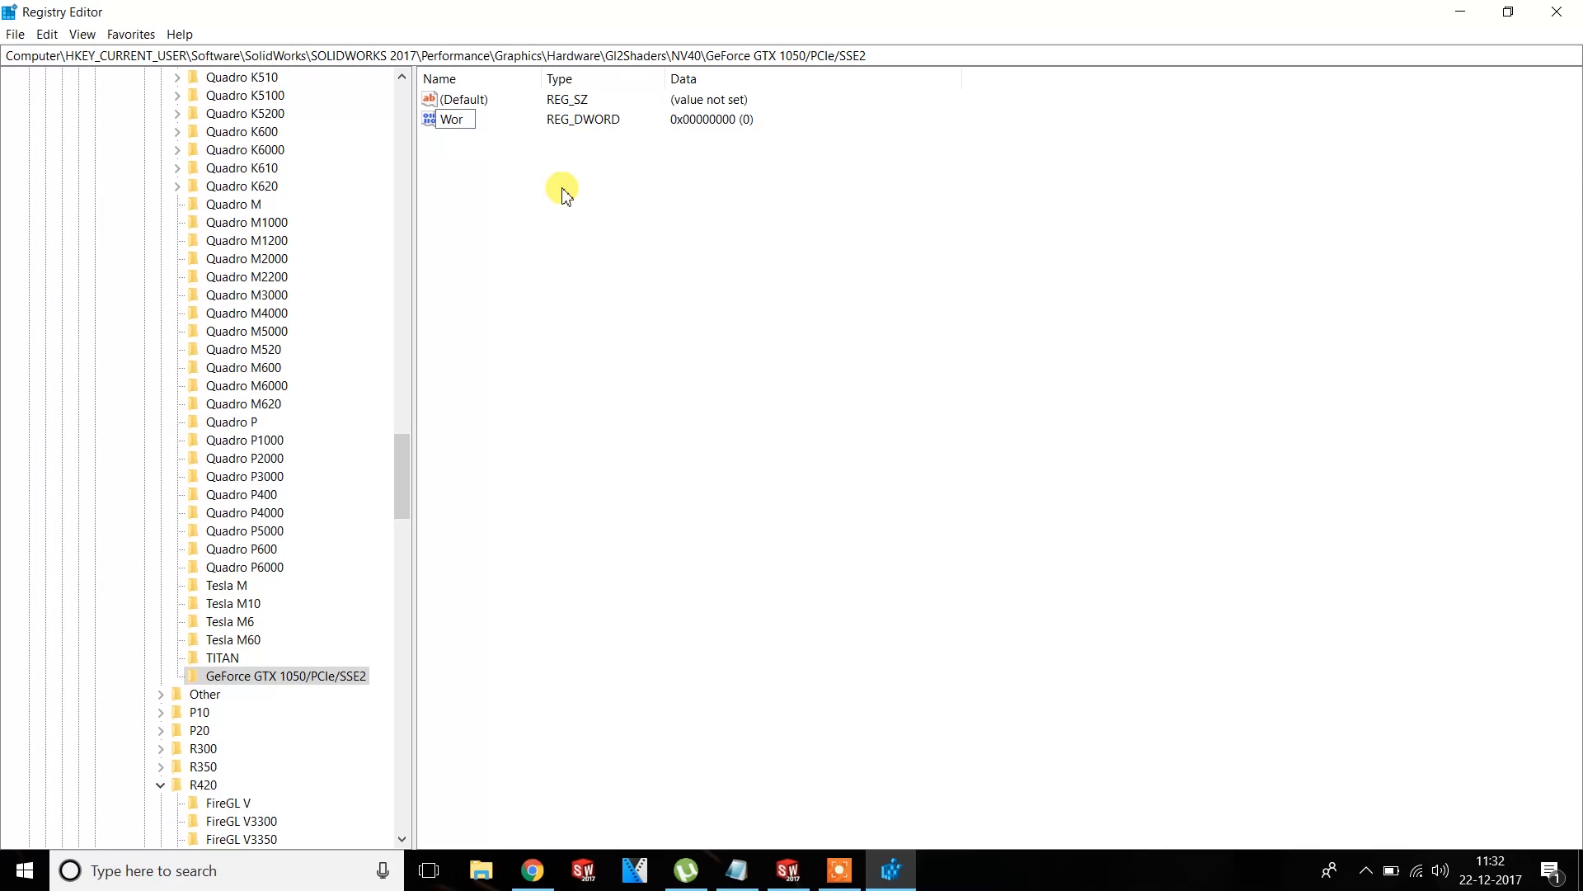
{"action": "type", "text": "karounds"}
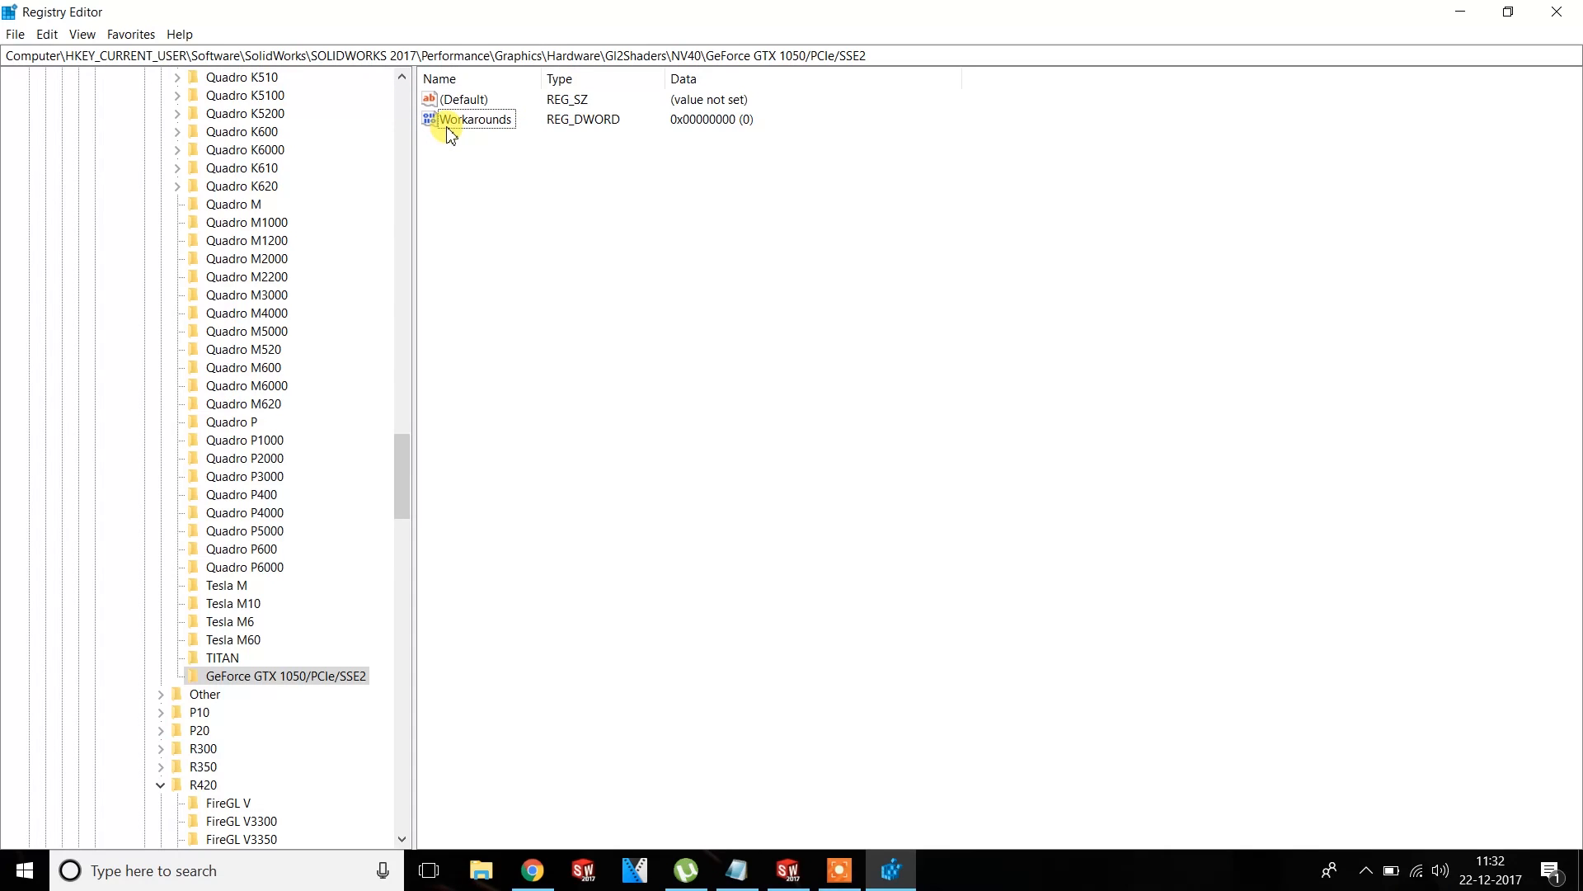
Set the Workarounds value data to 40408
{"action": "double_click", "coordinate": [476, 119]}
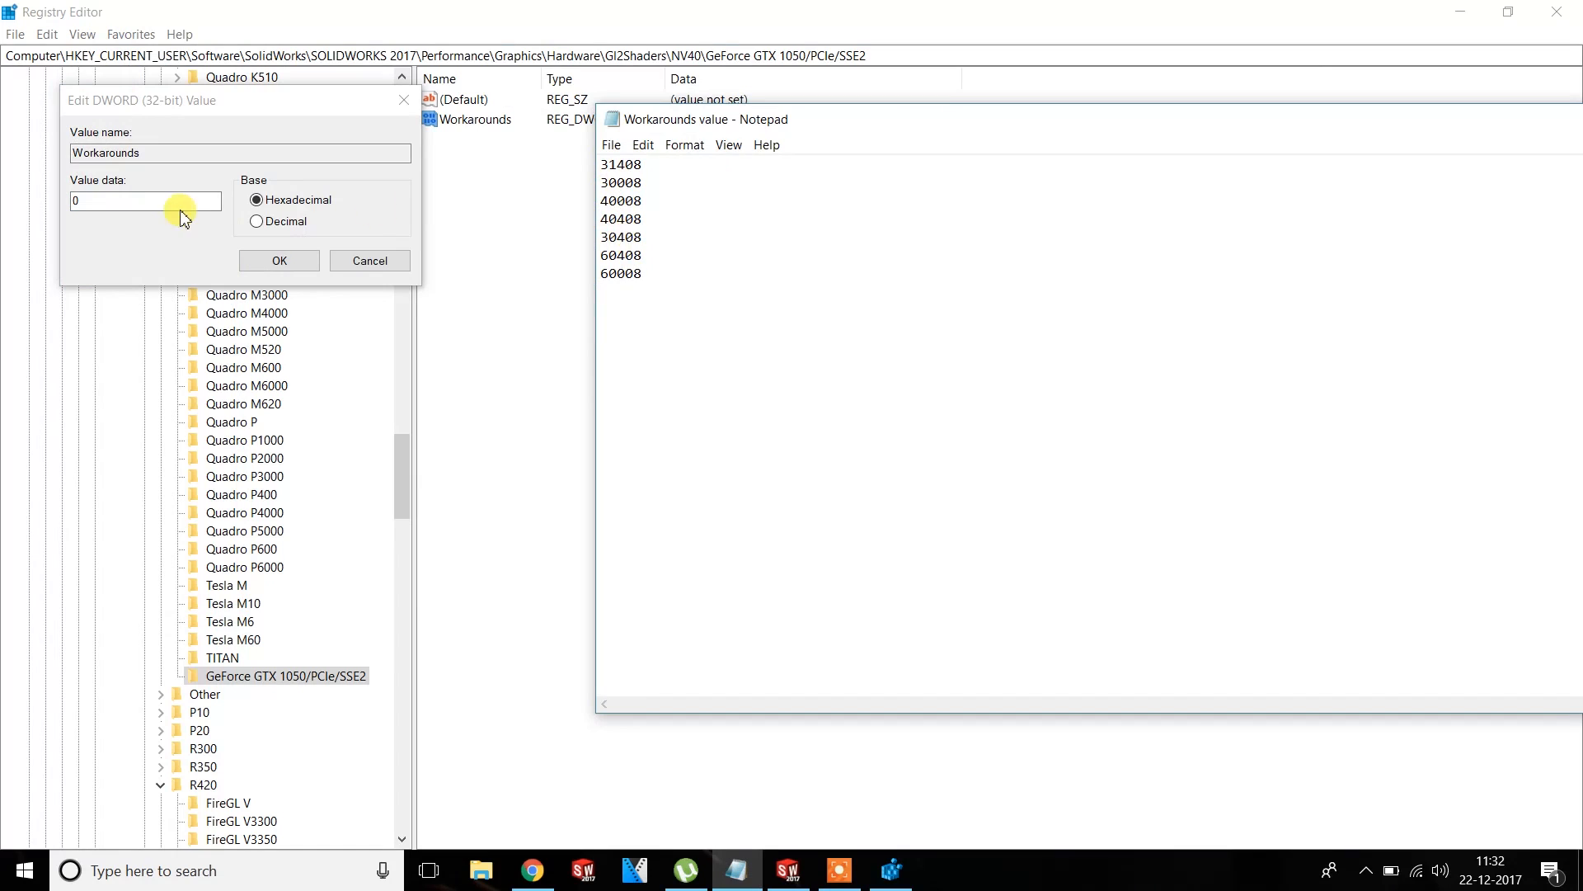
{"action": "left_click", "coordinate": [145, 201]}
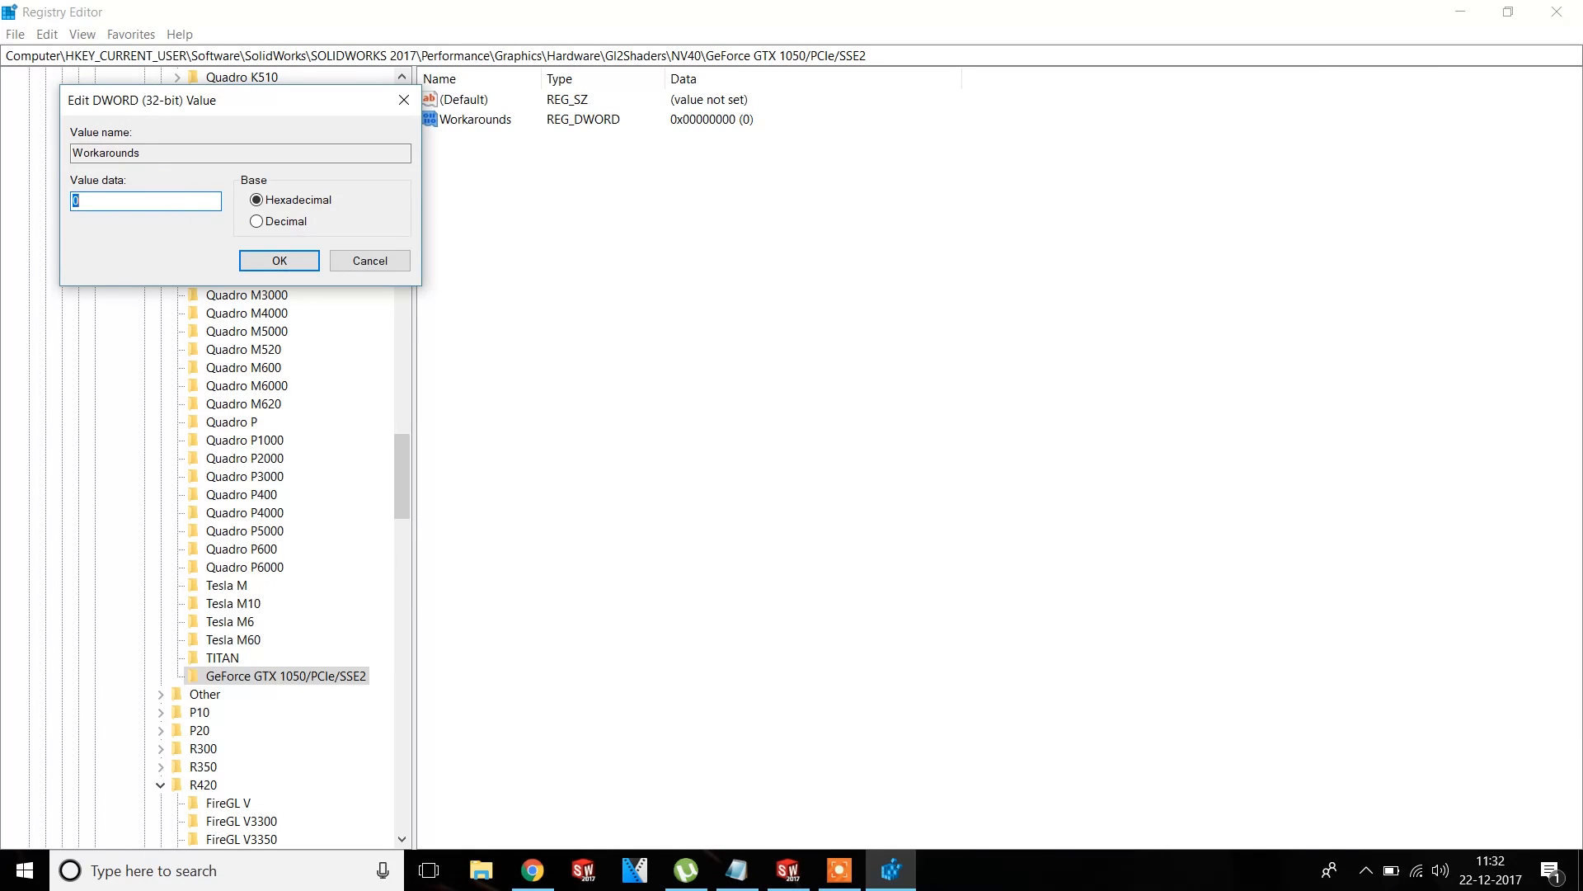
{"action": "type", "text": "40408"}
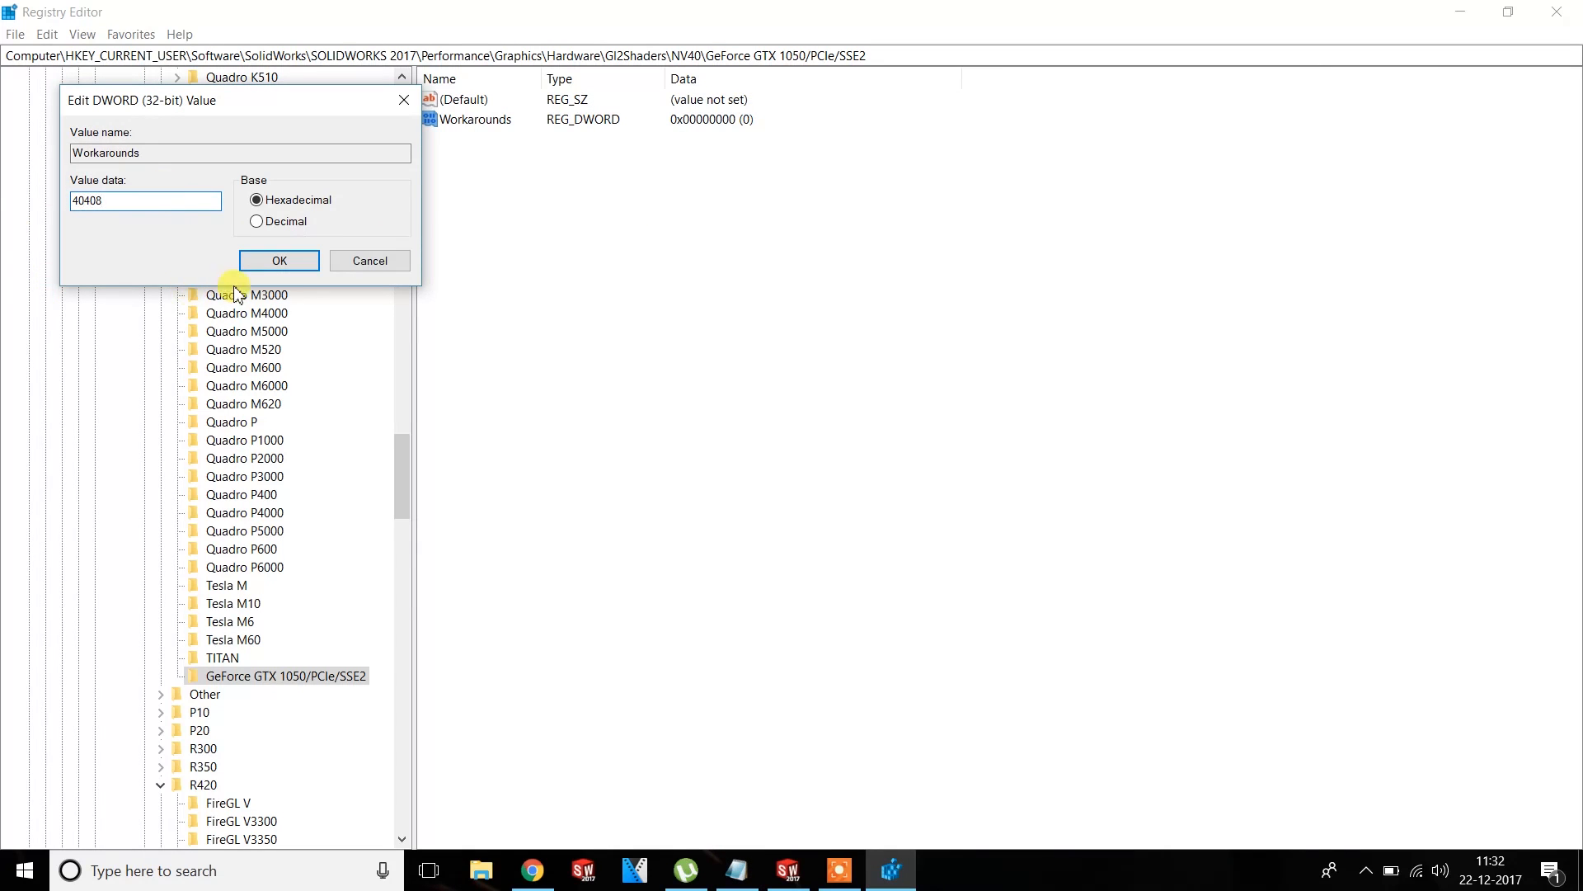
{"action": "left_click", "coordinate": [279, 261]}
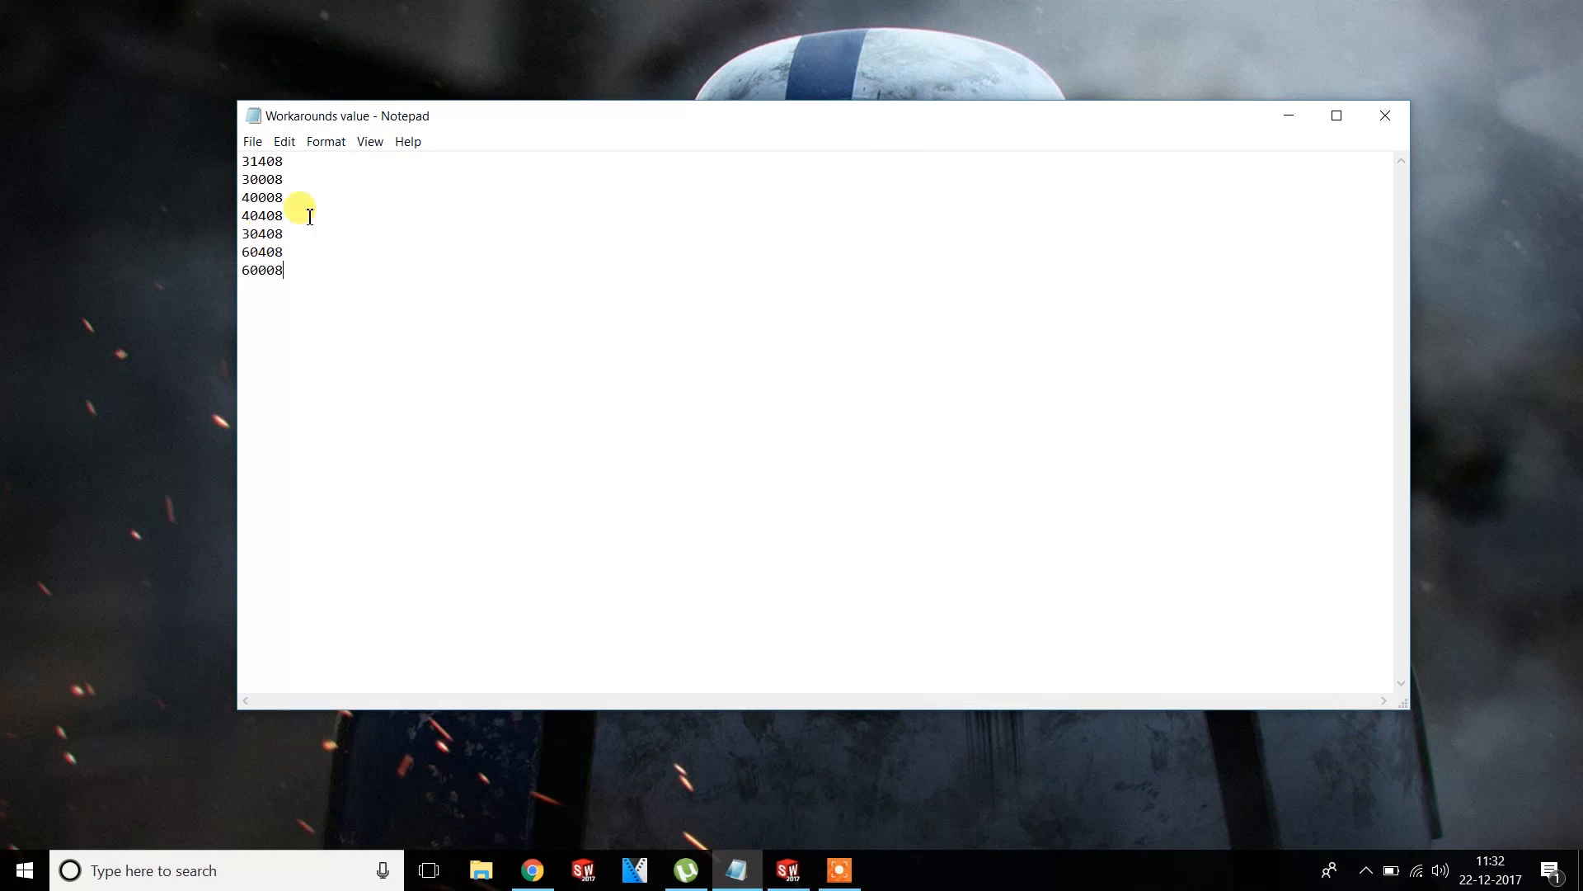
Restore SOLIDWORKS, exit with Save all, and relaunch it
{"action": "left_click", "coordinate": [737, 869]}
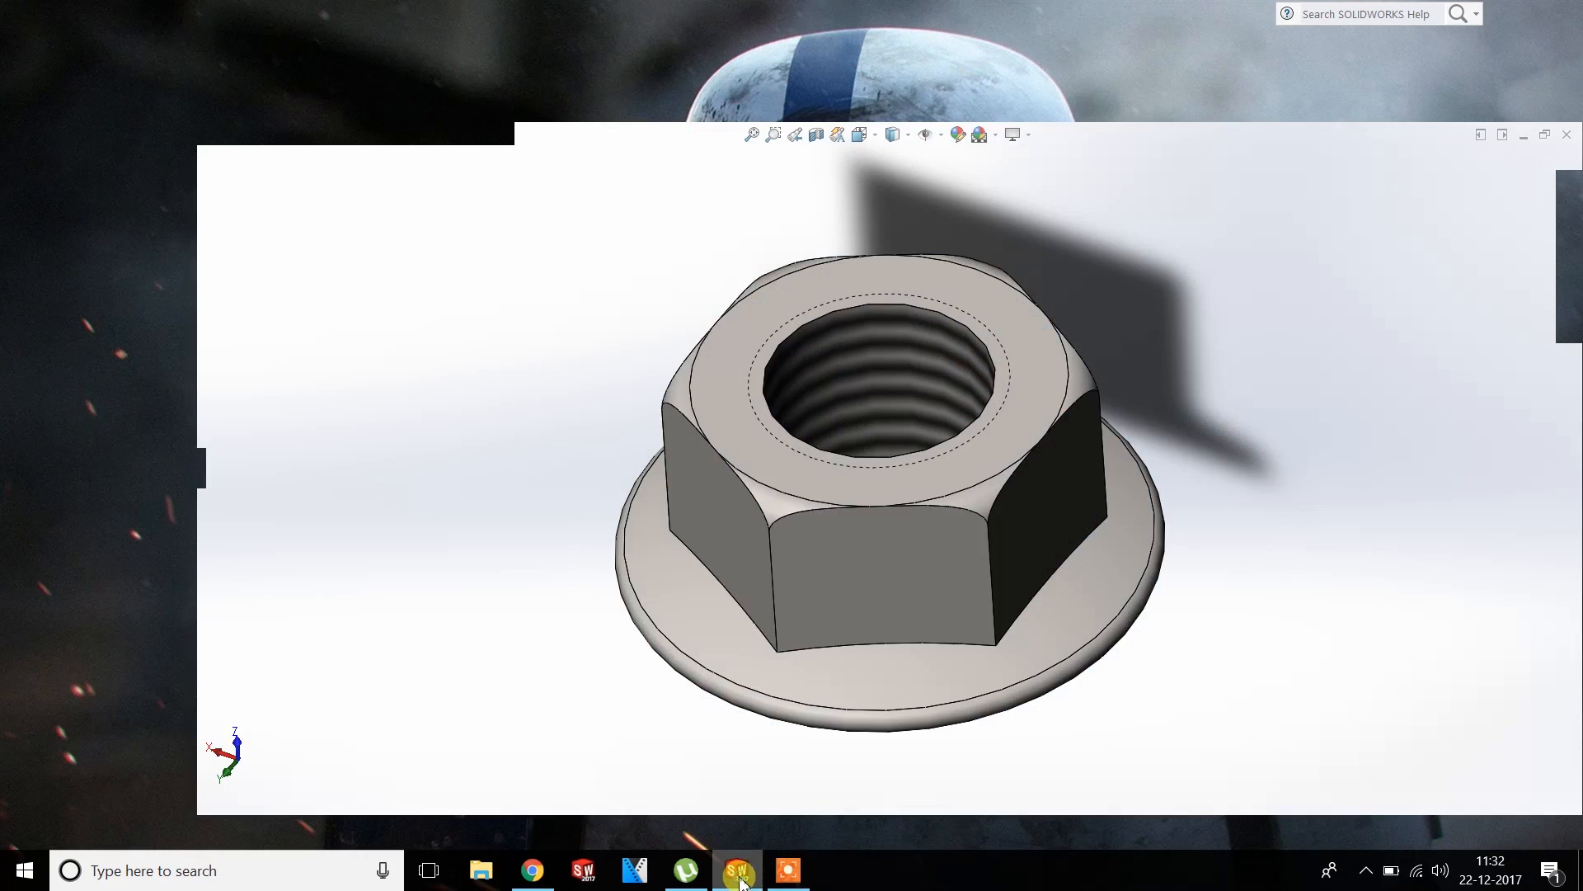
{"action": "left_click", "coordinate": [740, 868]}
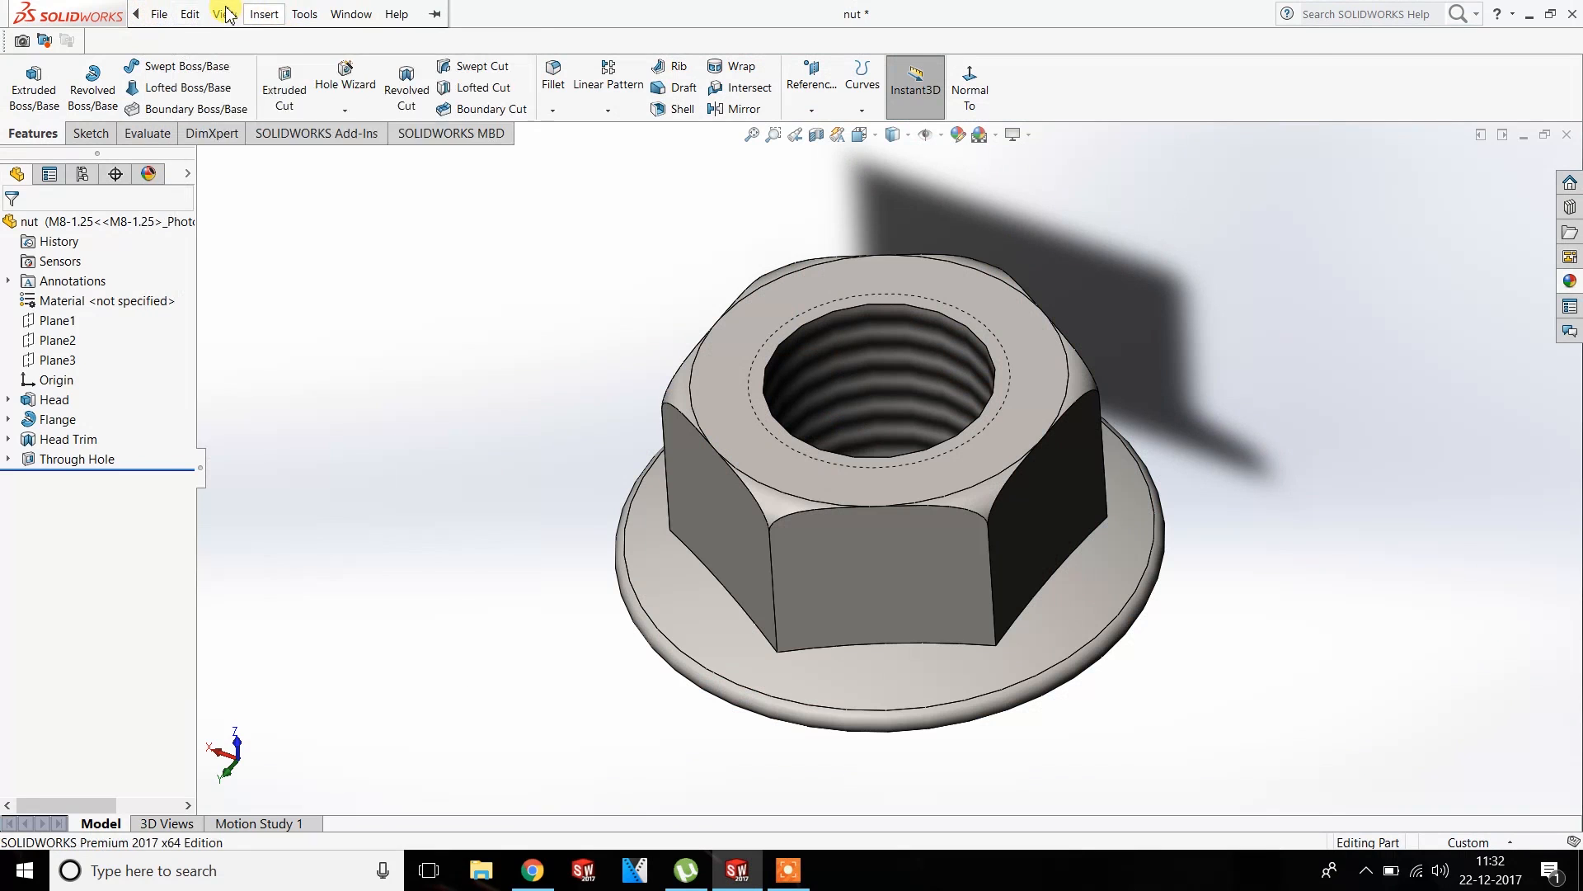
{"action": "left_click", "coordinate": [223, 14]}
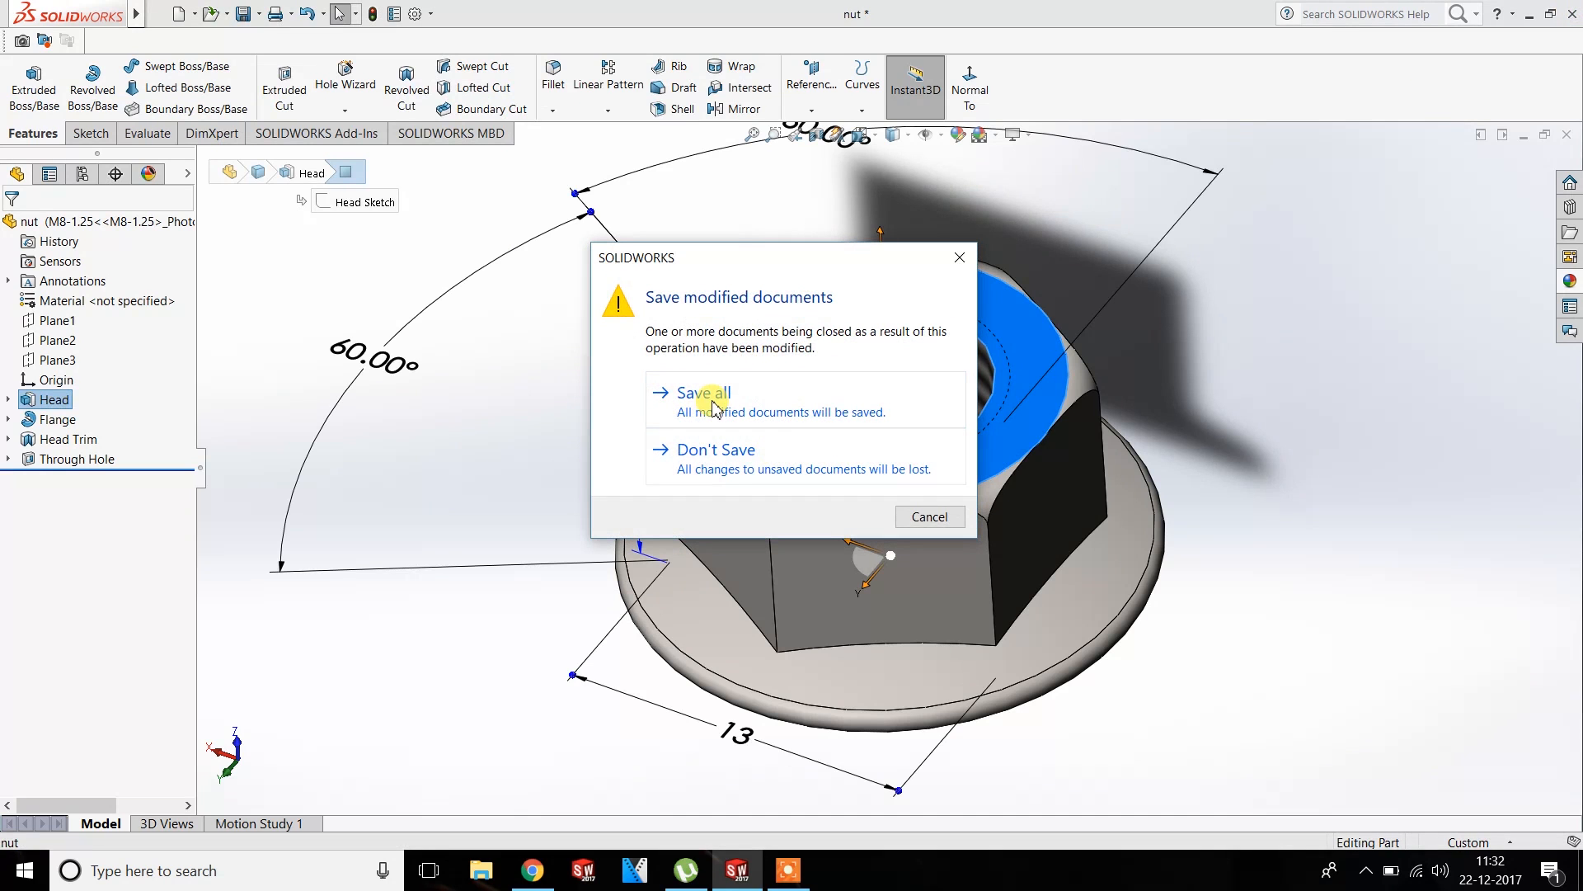
{"action": "left_click", "coordinate": [703, 392]}
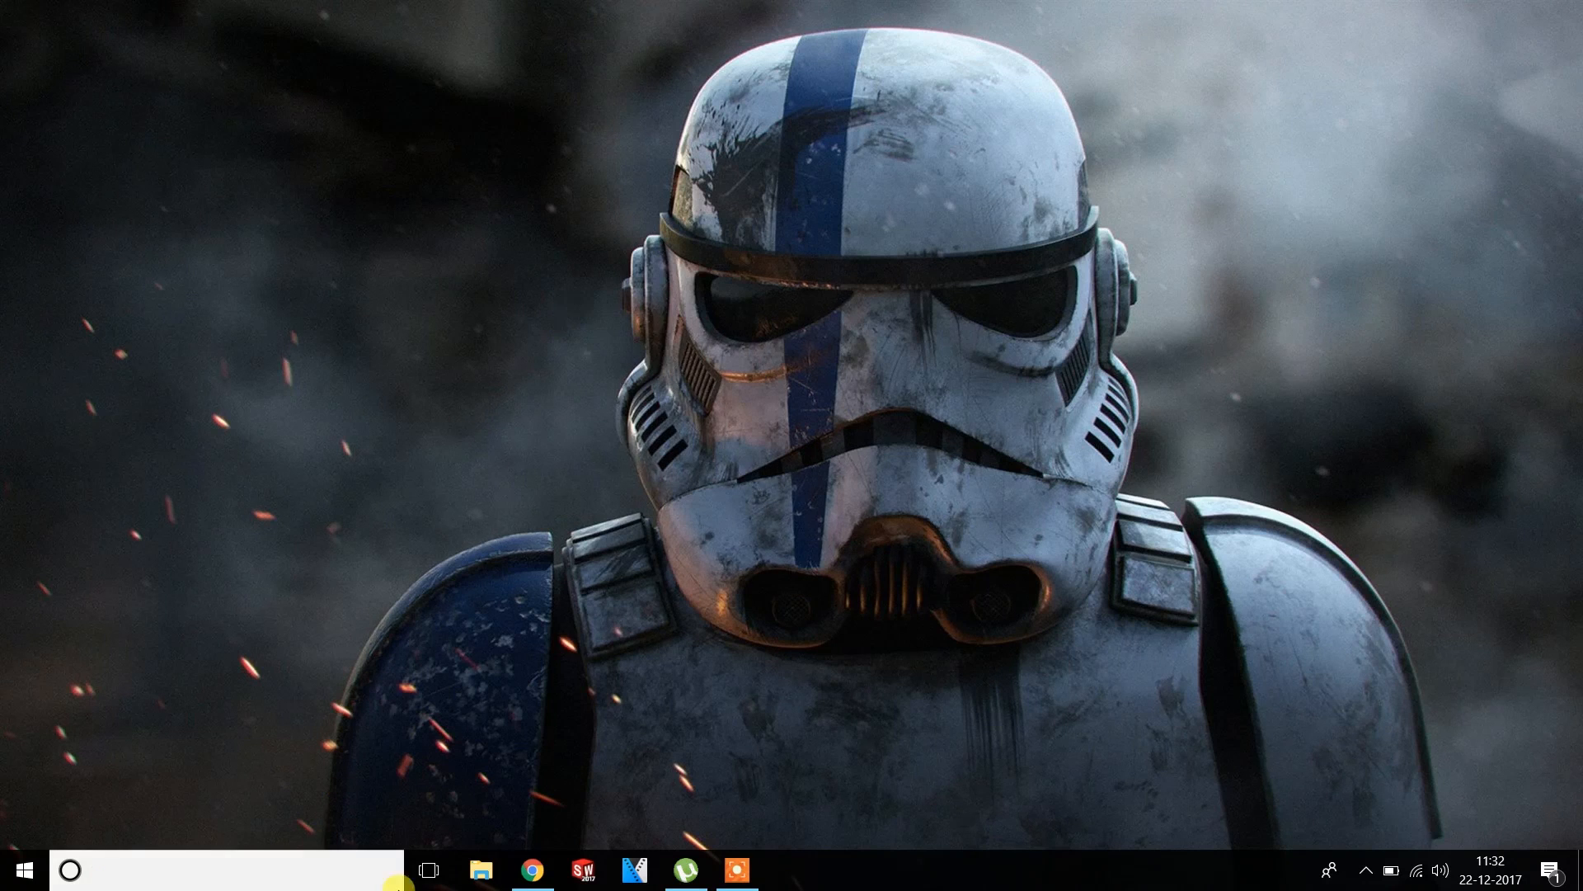
{"action": "left_click", "coordinate": [581, 869]}
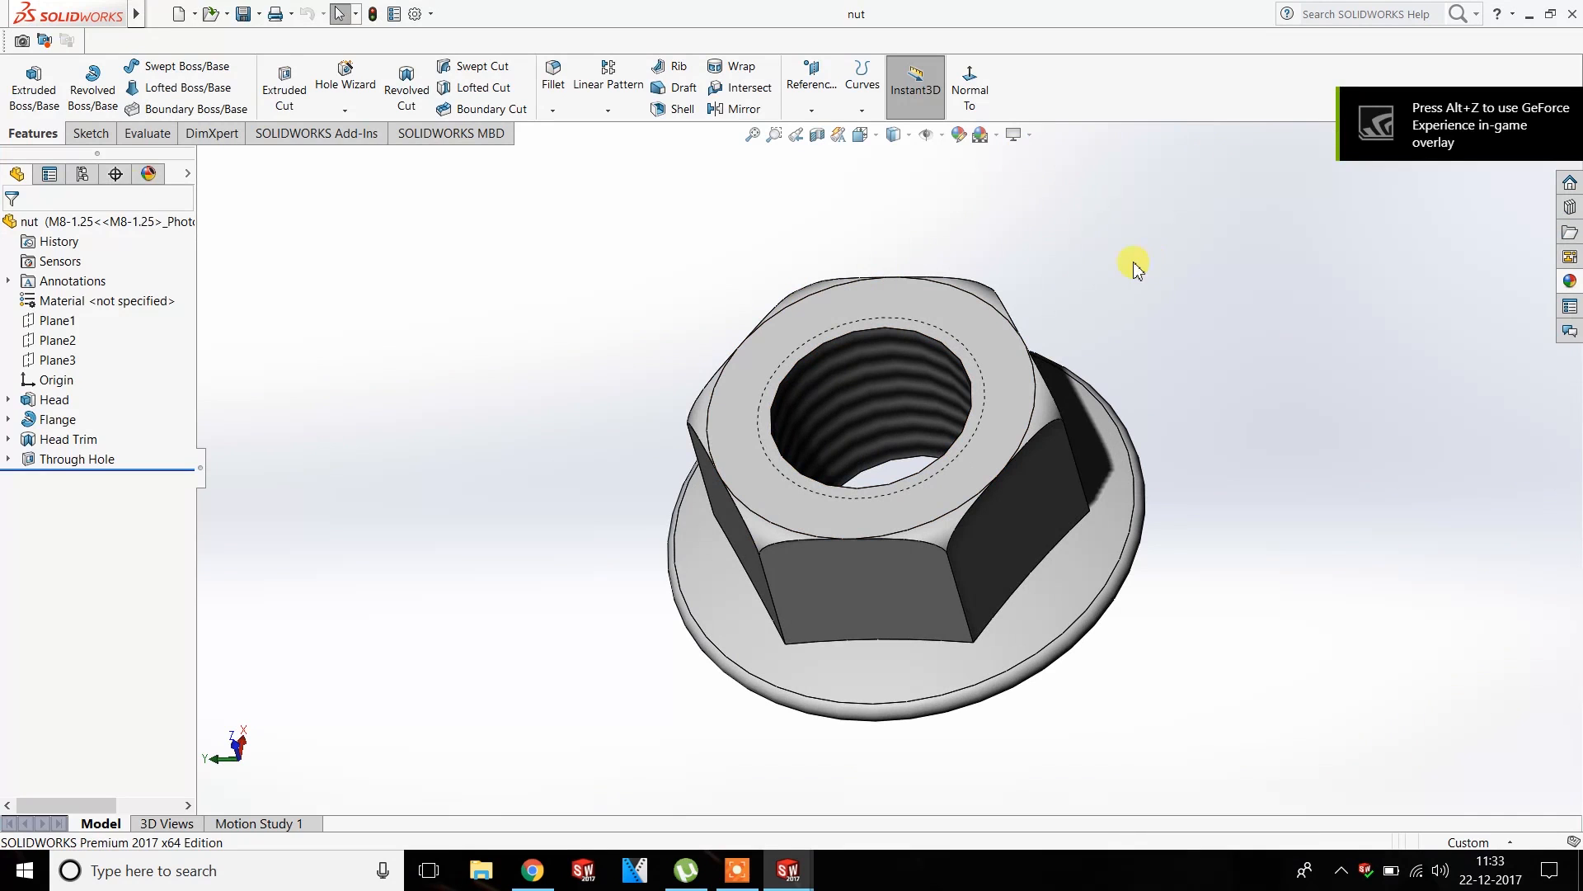
Enable RealView Graphics so the nut renders with realistic shading and reflections
{"action": "left_click", "coordinate": [224, 14]}
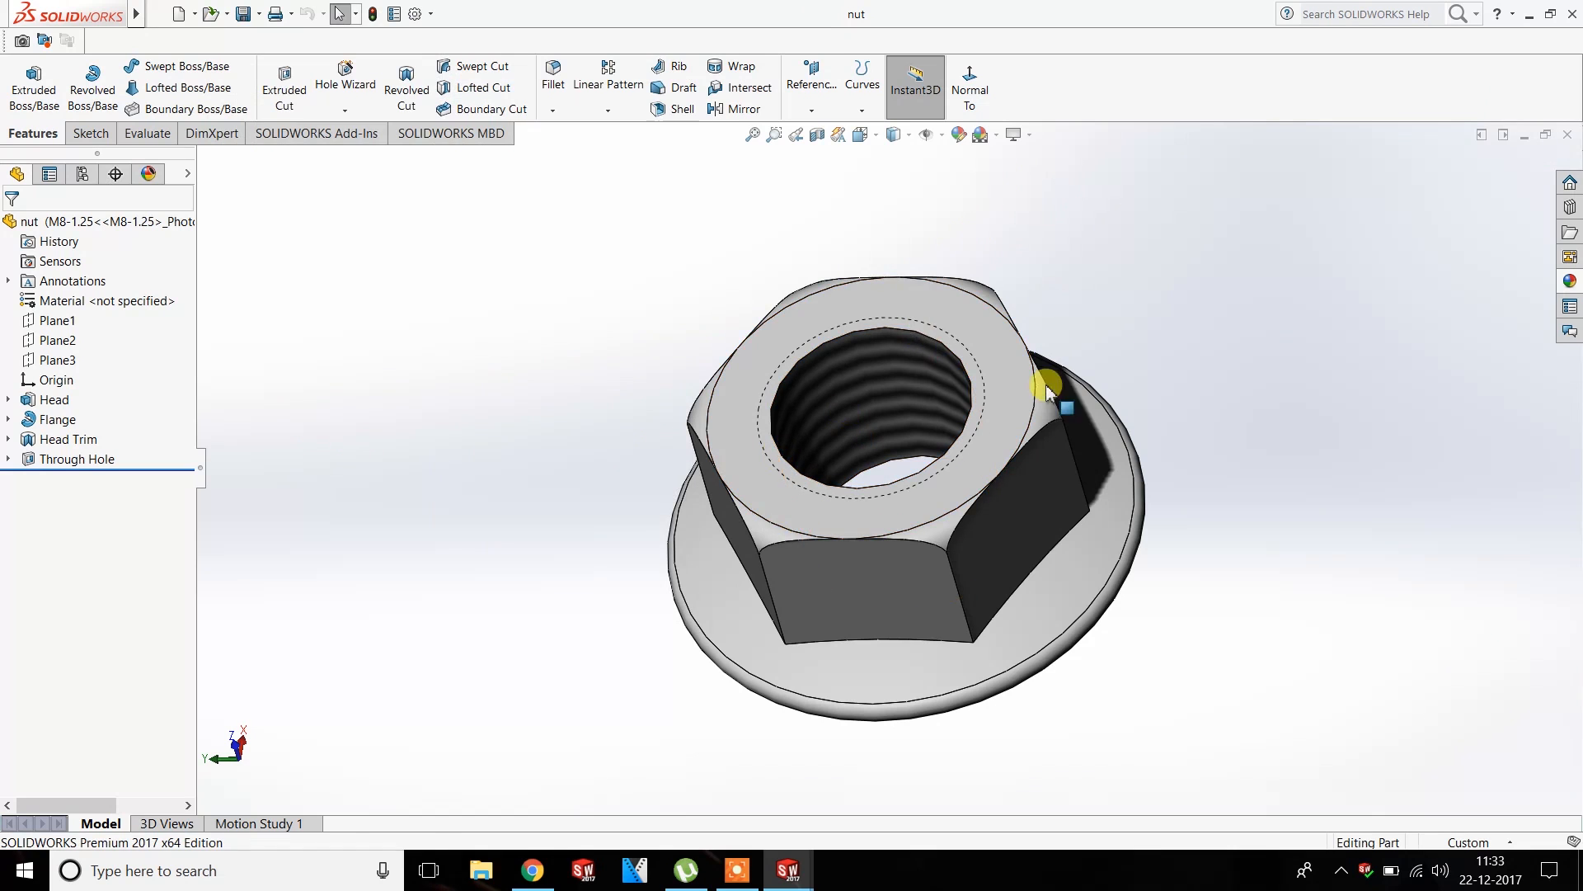
{"action": "left_click", "coordinate": [1060, 389]}
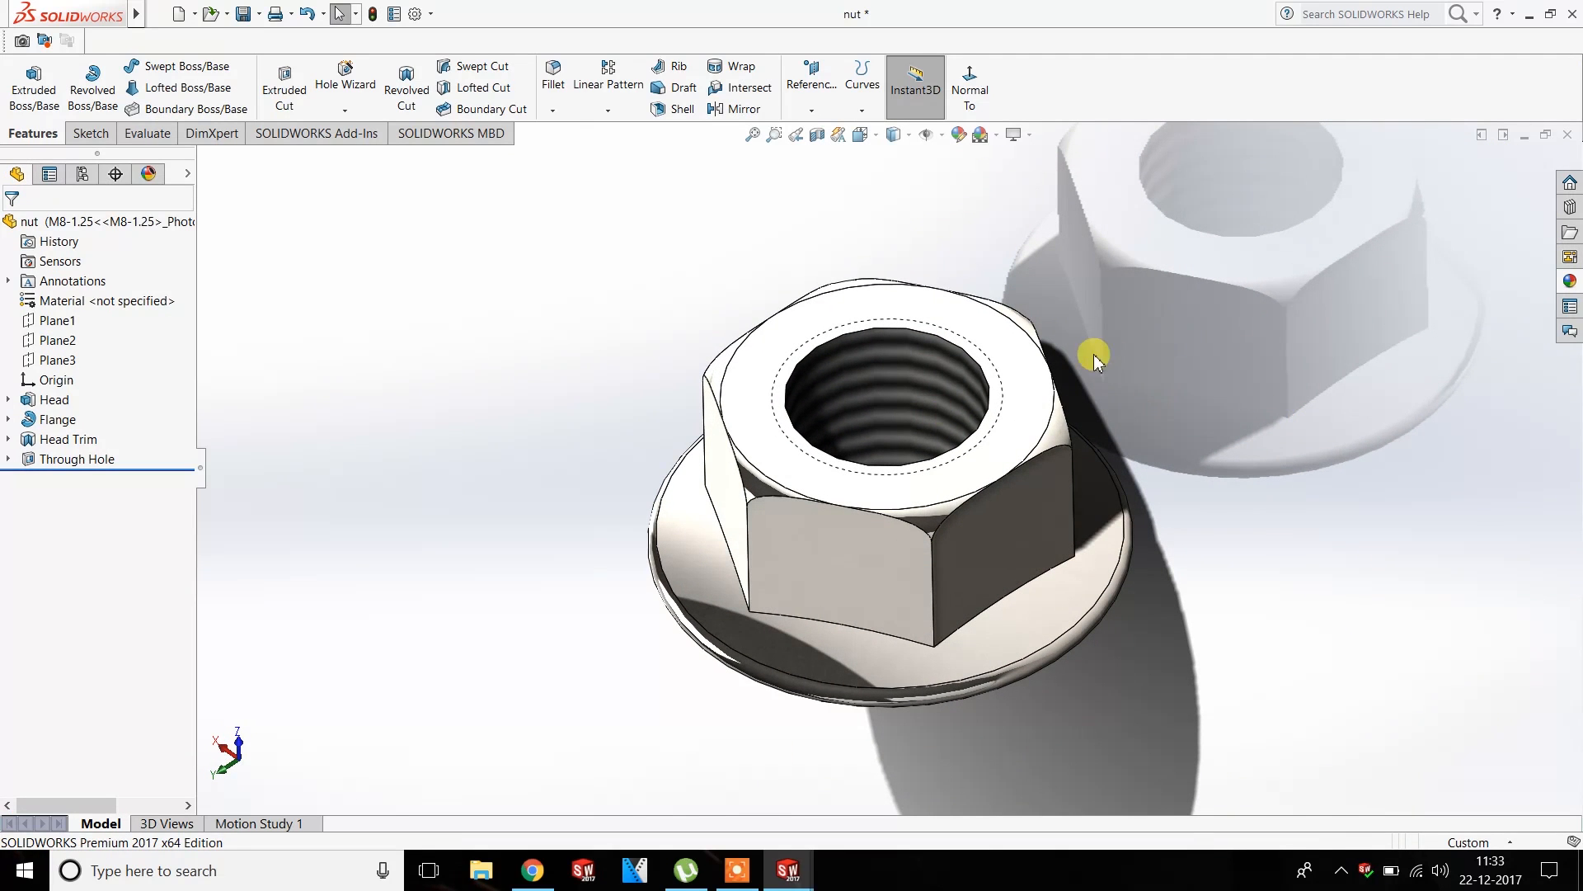
{"action": "mouse_move", "coordinate": [1019, 595]}
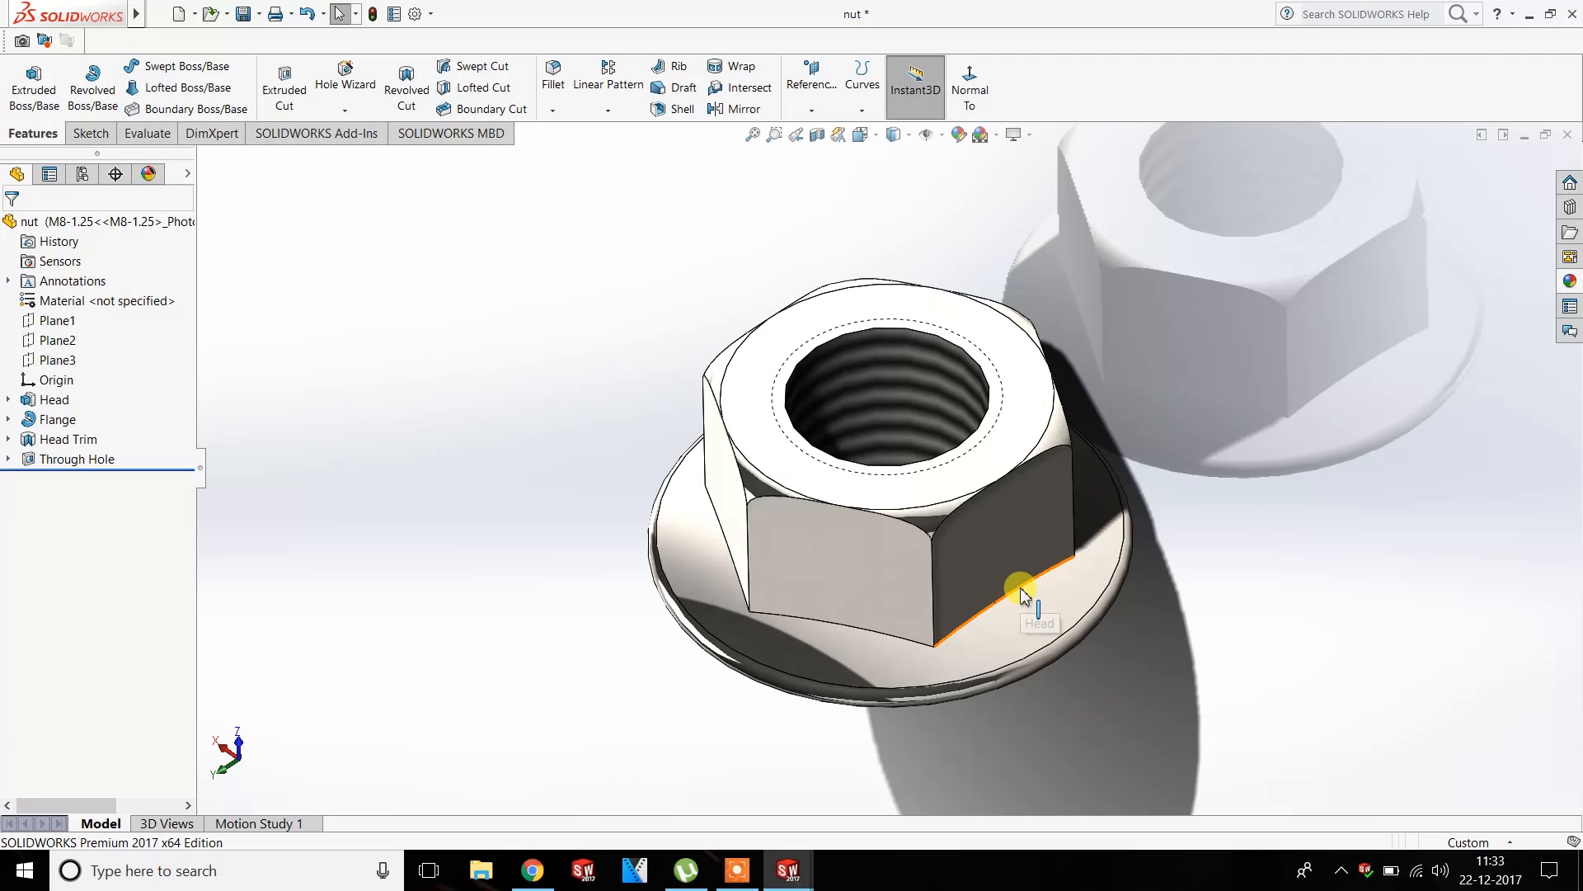
{"action": "mouse_move", "coordinate": [1087, 883]}
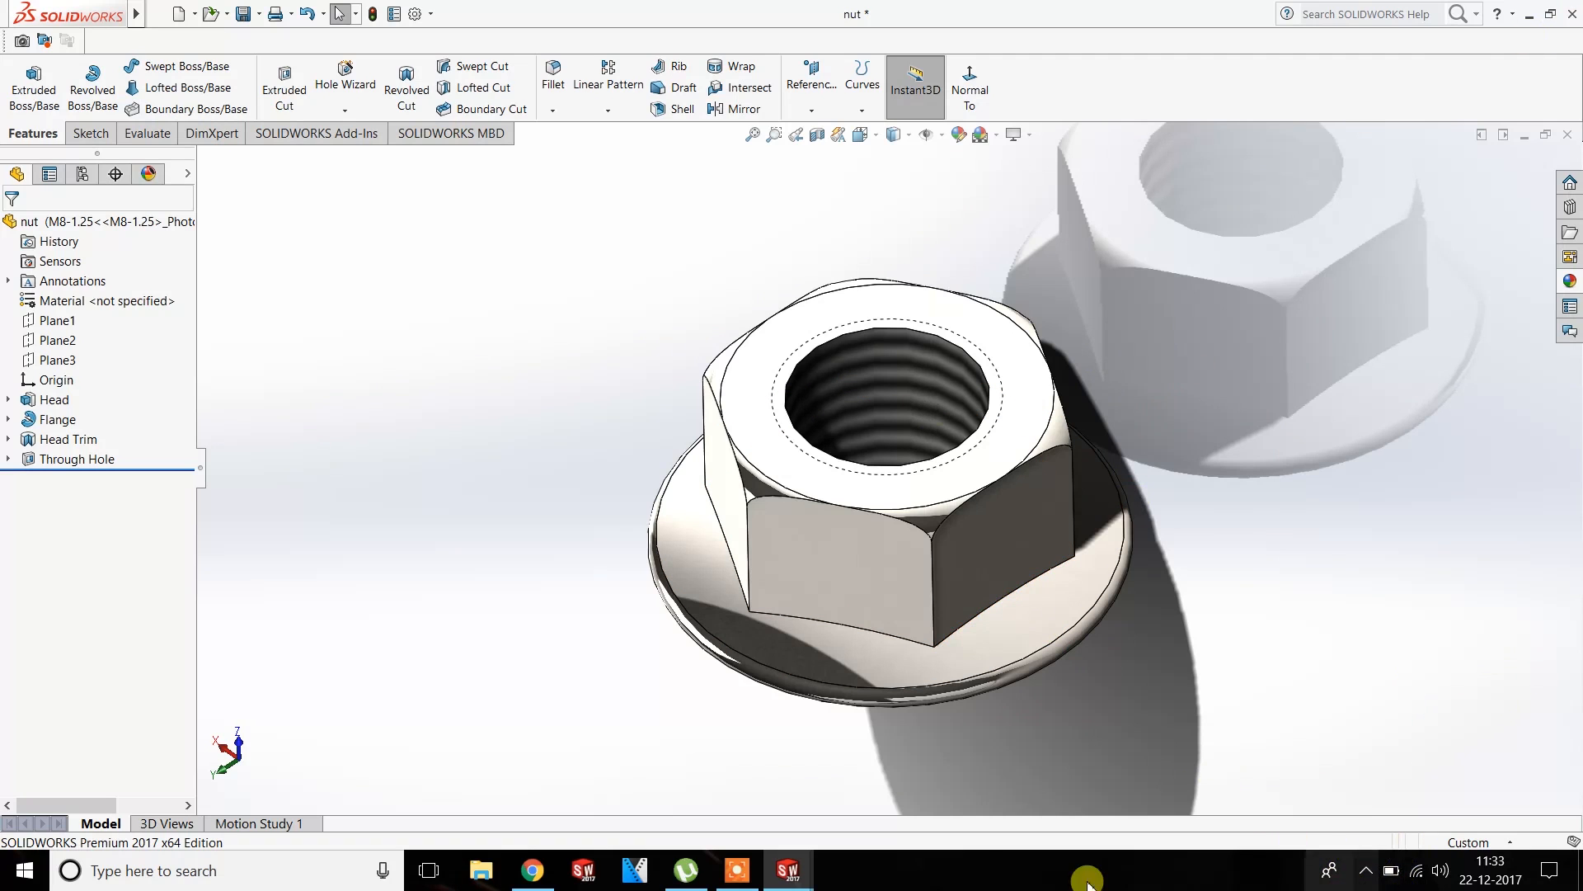